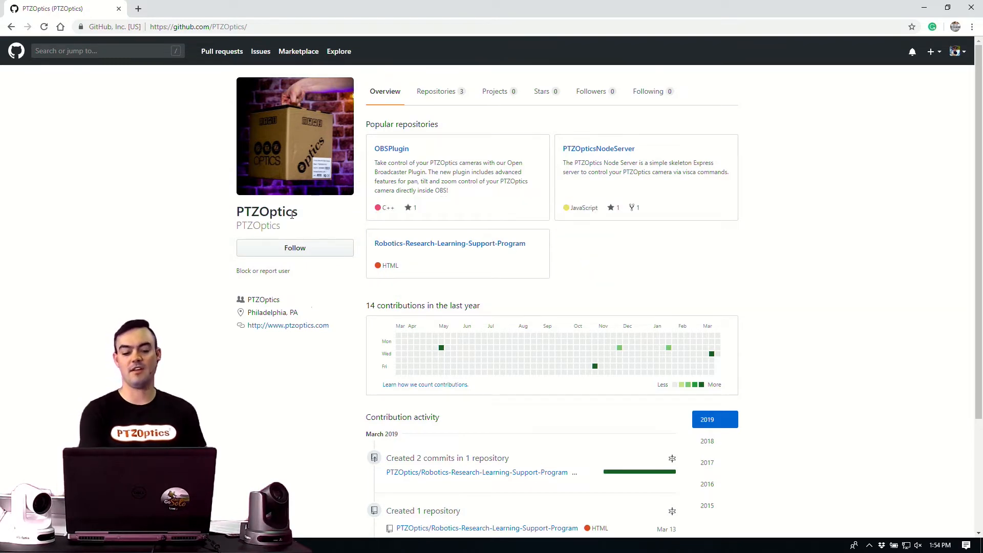
# Star Robotics-Research-Learning-Support-Program from PTZOptics's repositories list, then open that repository
pyautogui.click(436, 91)
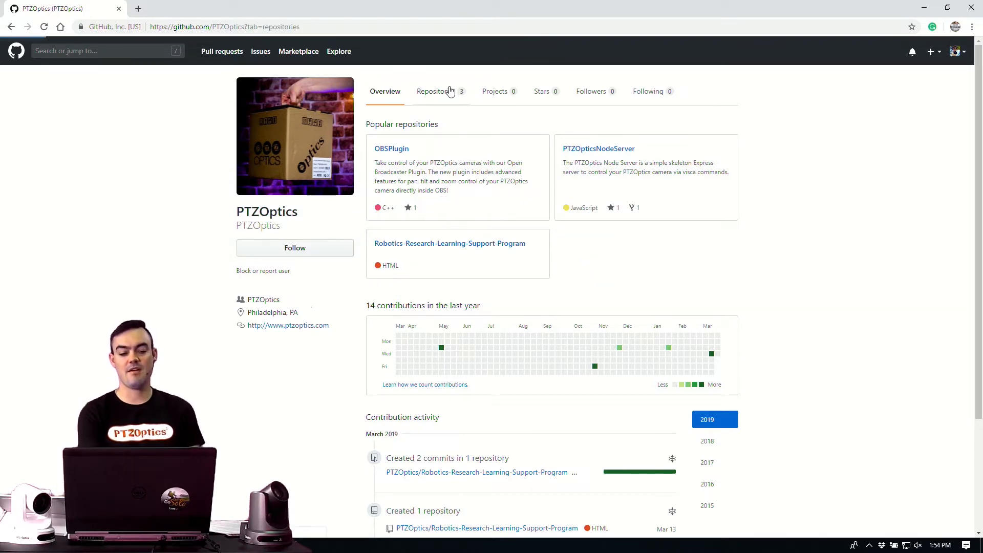
pyautogui.click(437, 91)
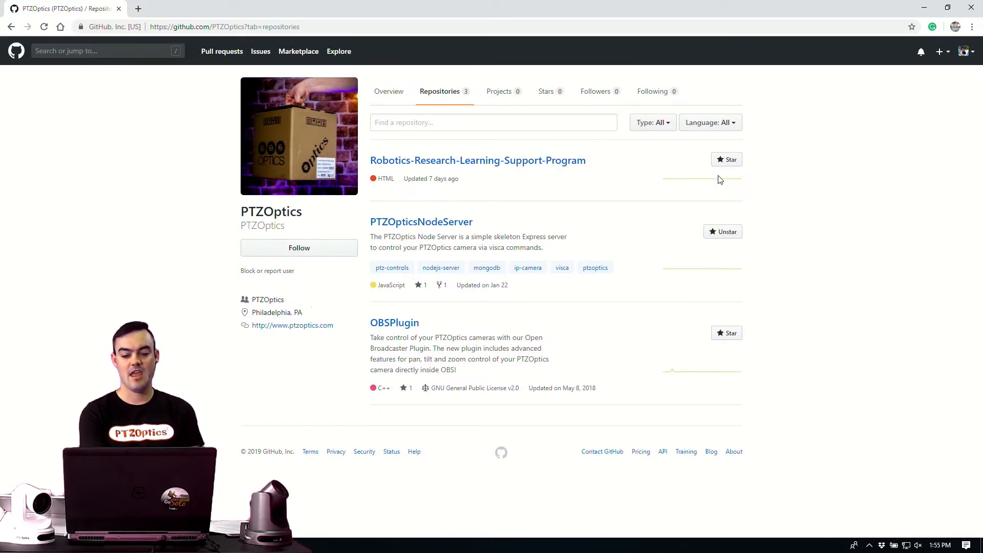
pyautogui.click(726, 159)
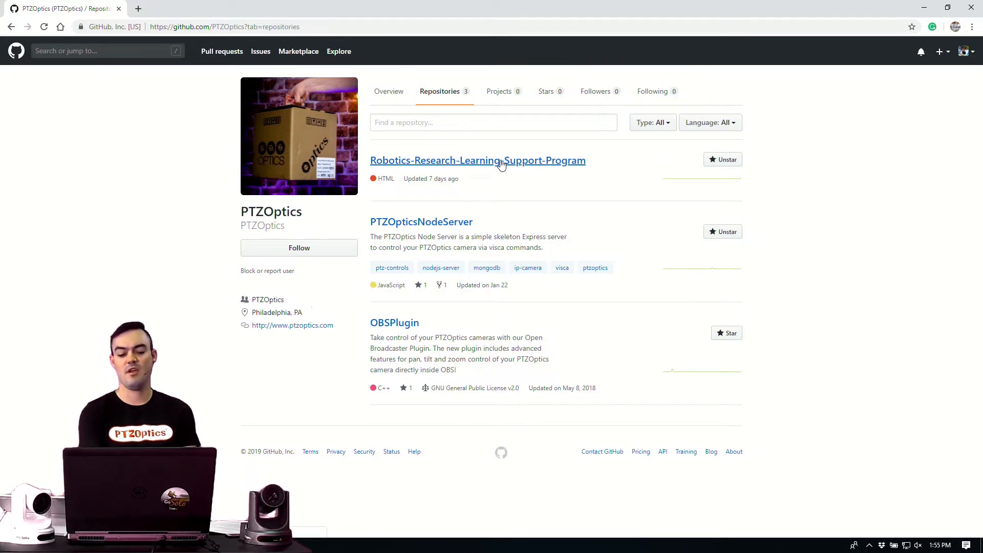
pyautogui.click(477, 160)
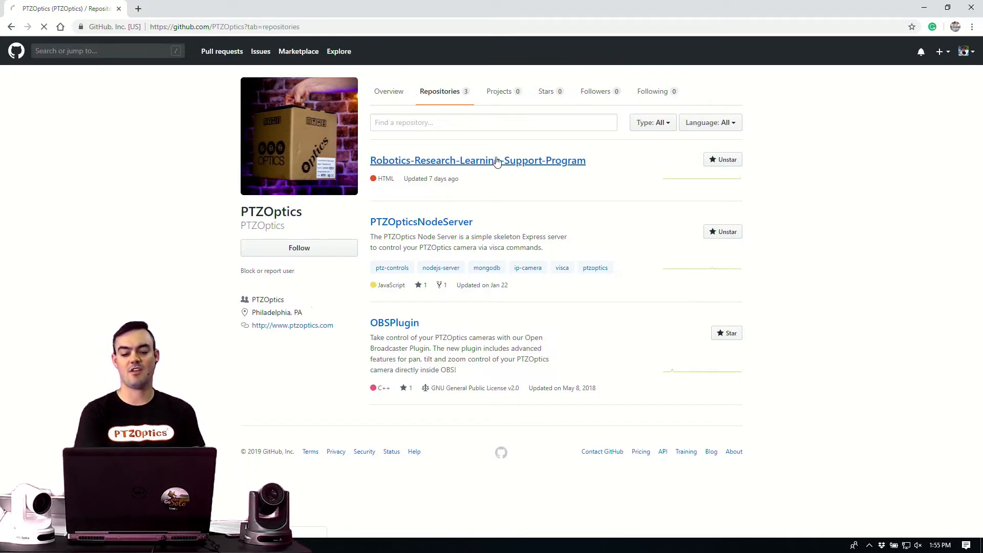
# Scroll through the repository README and open the projects/basic_camera_control folder
pyautogui.click(477, 160)
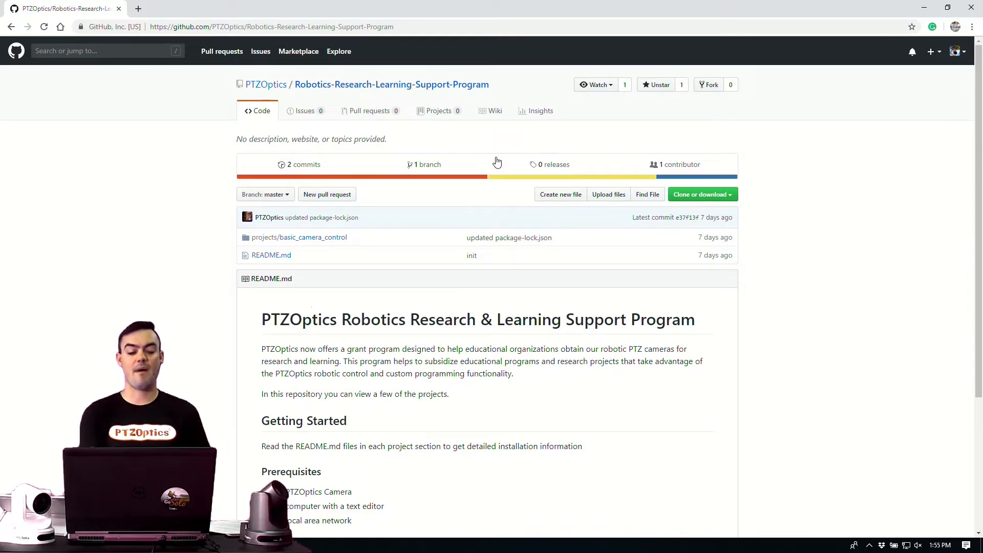
pyautogui.scroll(-3)
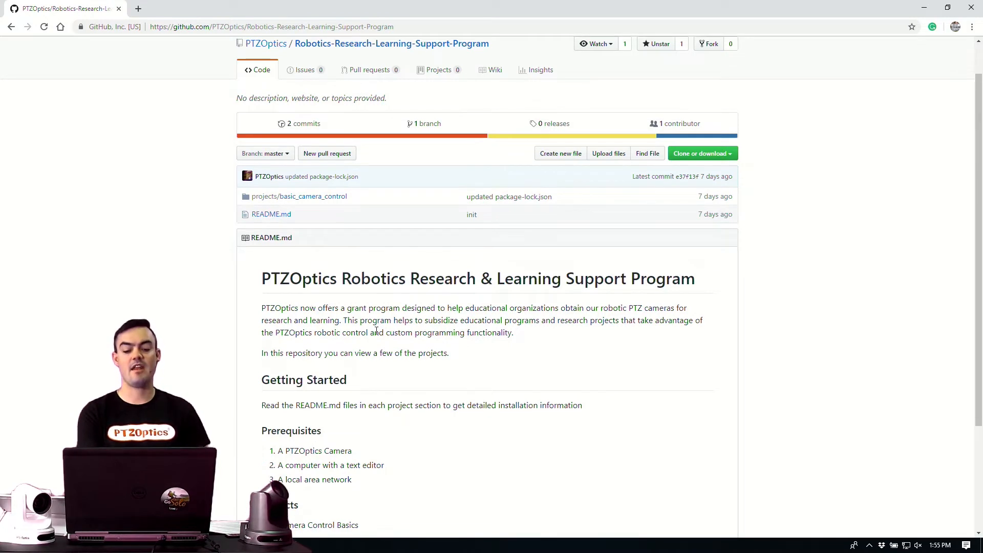
pyautogui.scroll(-3)
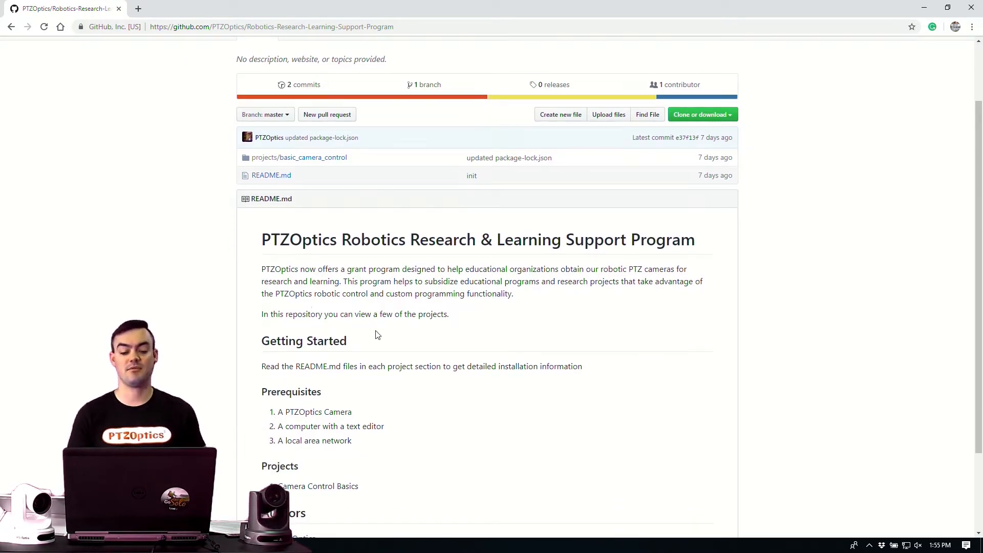
pyautogui.scroll(-3)
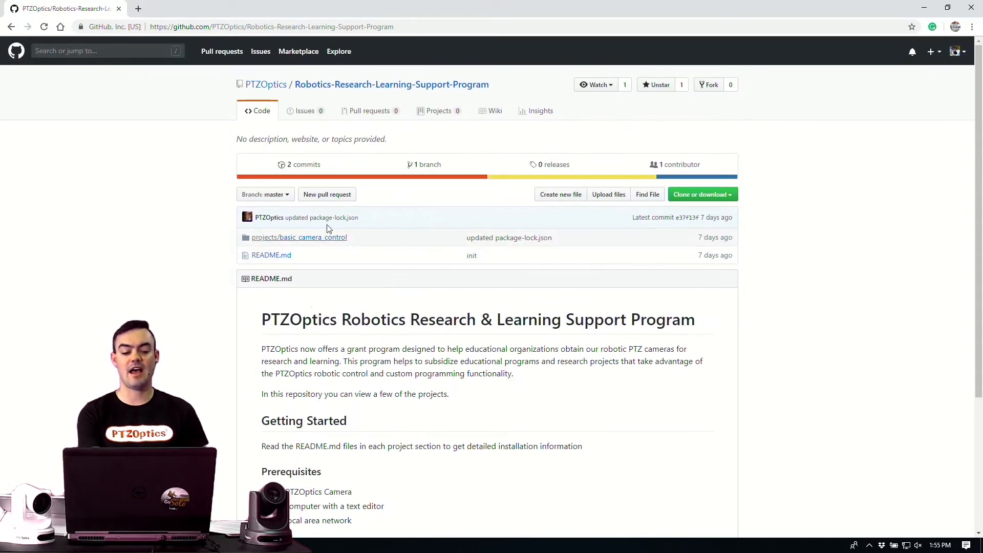
pyautogui.click(299, 237)
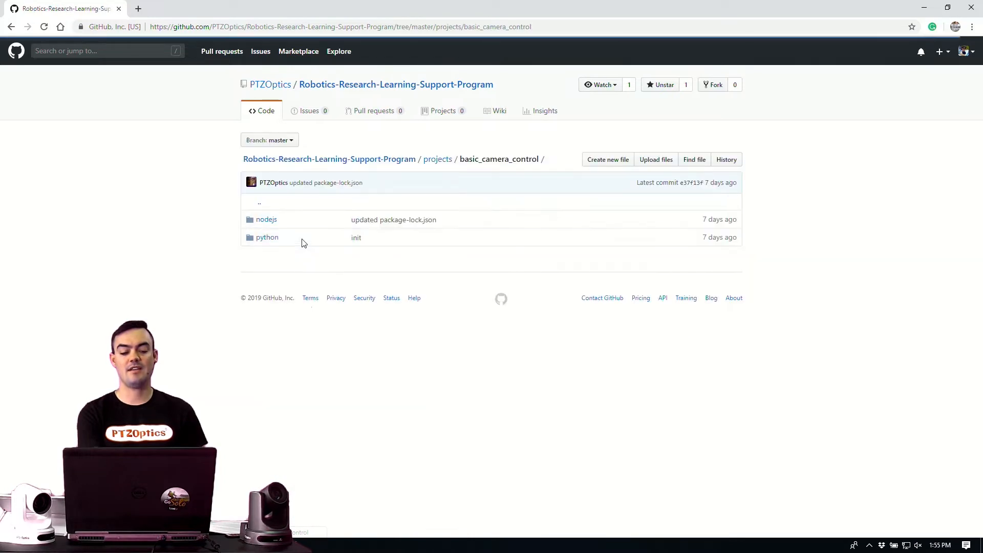
pyautogui.moveTo(267, 219)
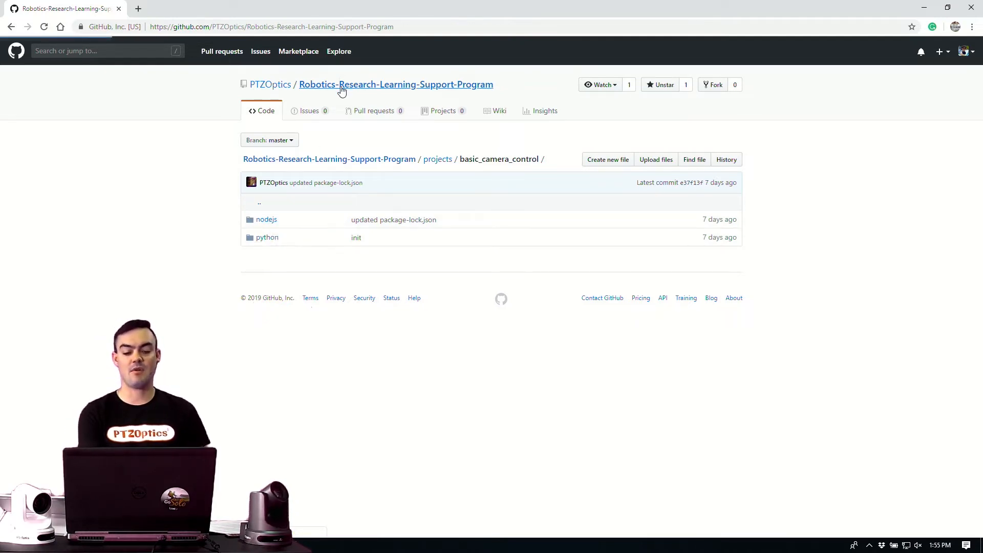
# Return to the repository root and download it using Download ZIP
pyautogui.click(699, 193)
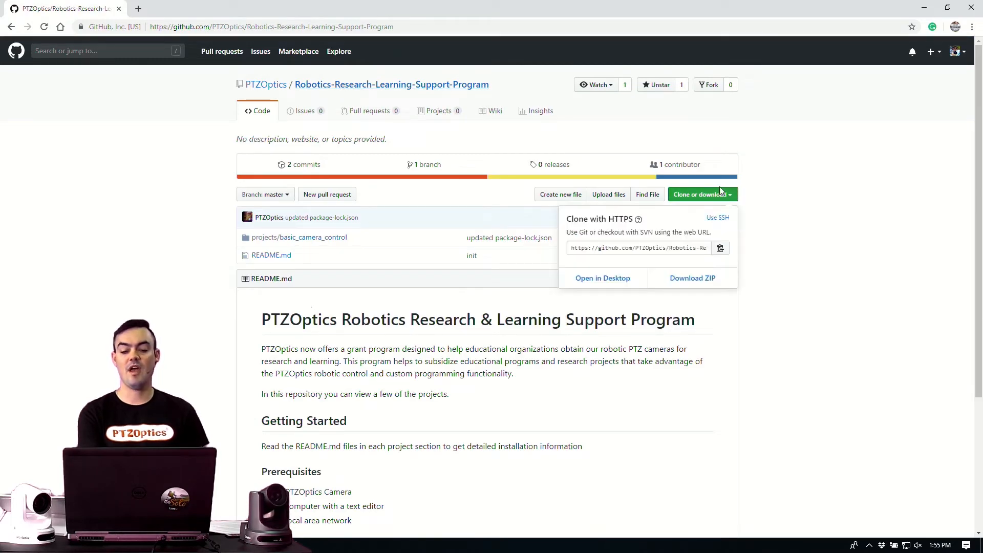
pyautogui.moveTo(692, 278)
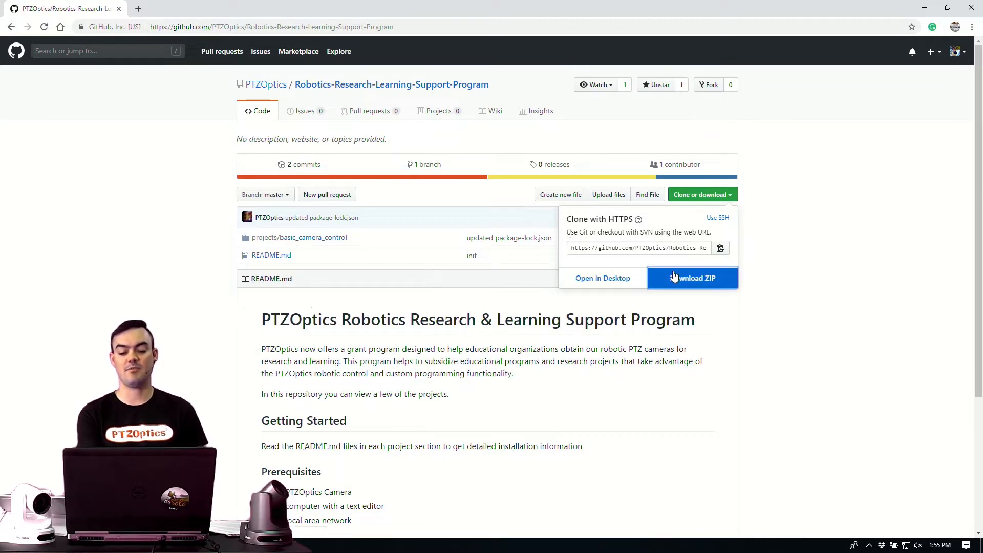
pyautogui.click(692, 278)
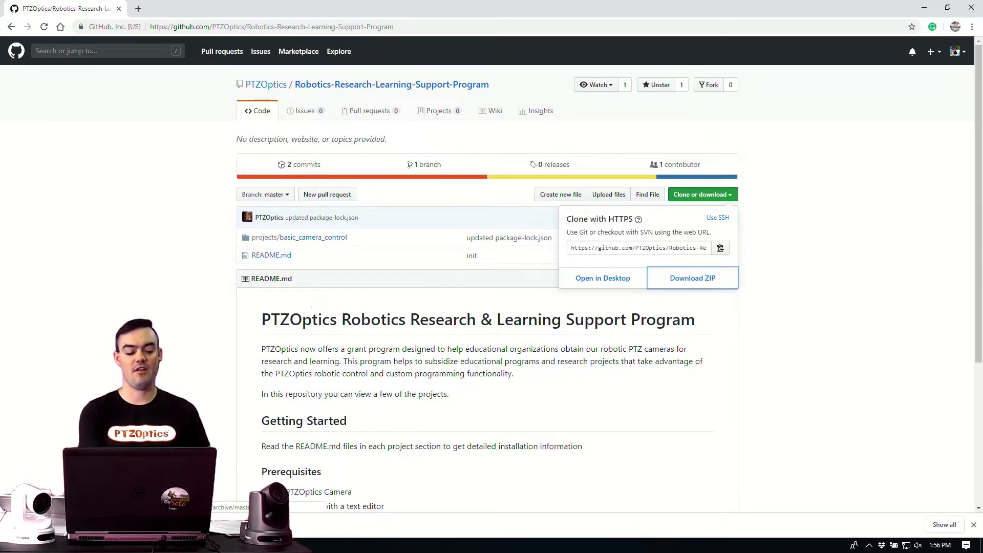
pyautogui.click(692, 277)
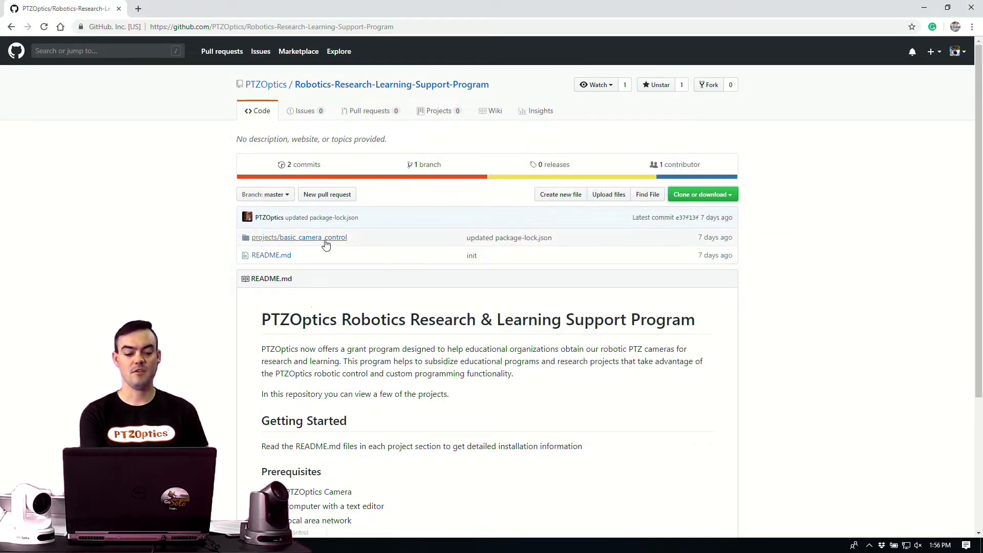
# Read the nodejs Camera Control Basics README, then go back to basic_camera_control
pyautogui.click(299, 237)
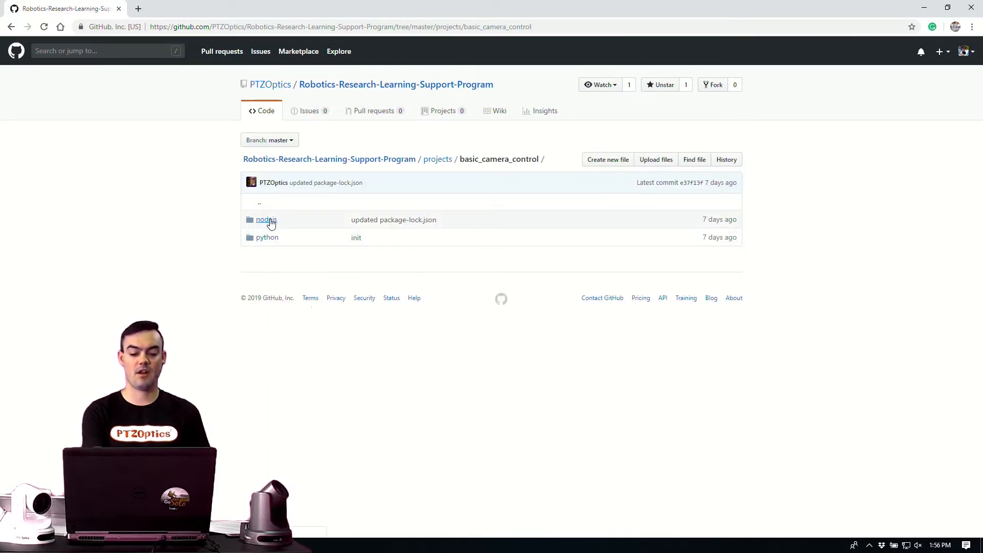
pyautogui.click(265, 220)
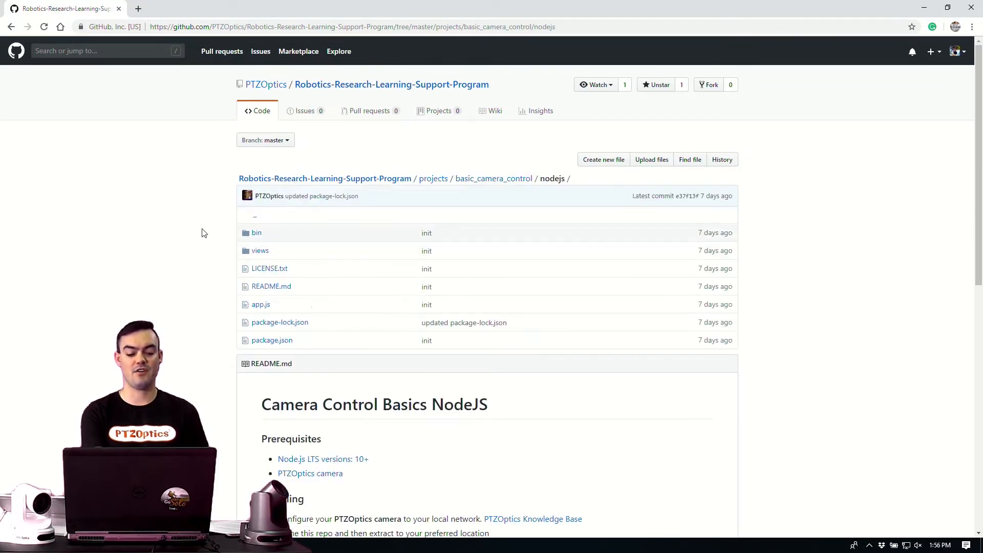
pyautogui.scroll(-3)
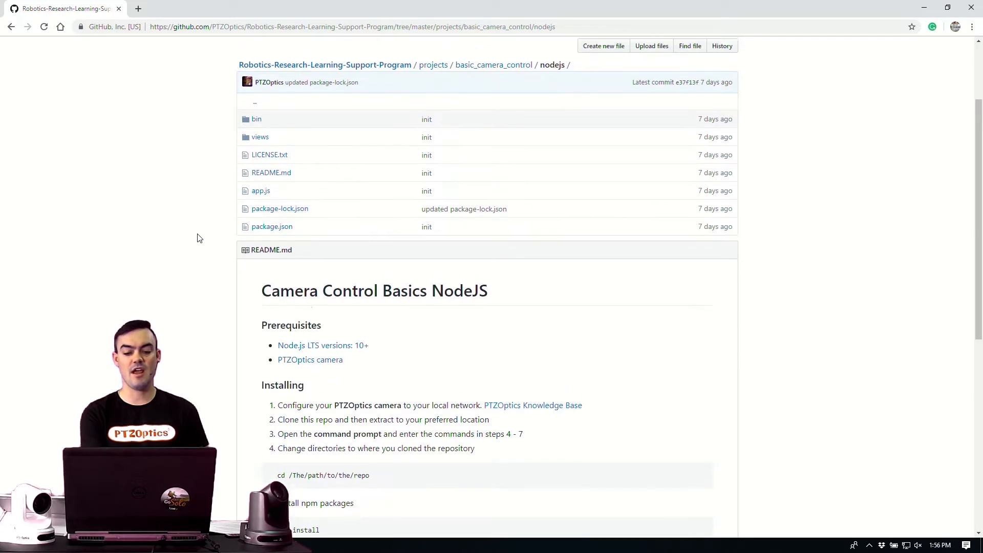
pyautogui.scroll(-3)
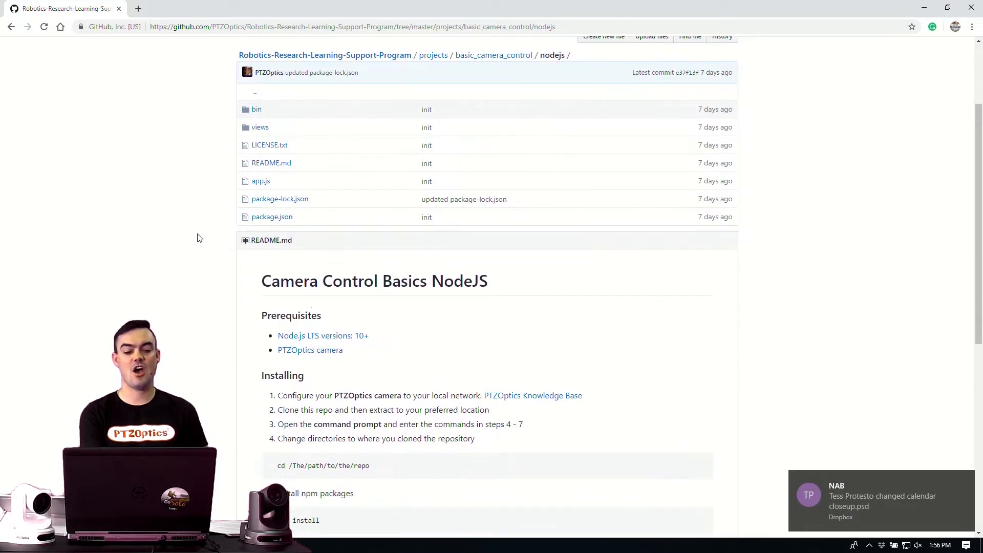
pyautogui.scroll(-3)
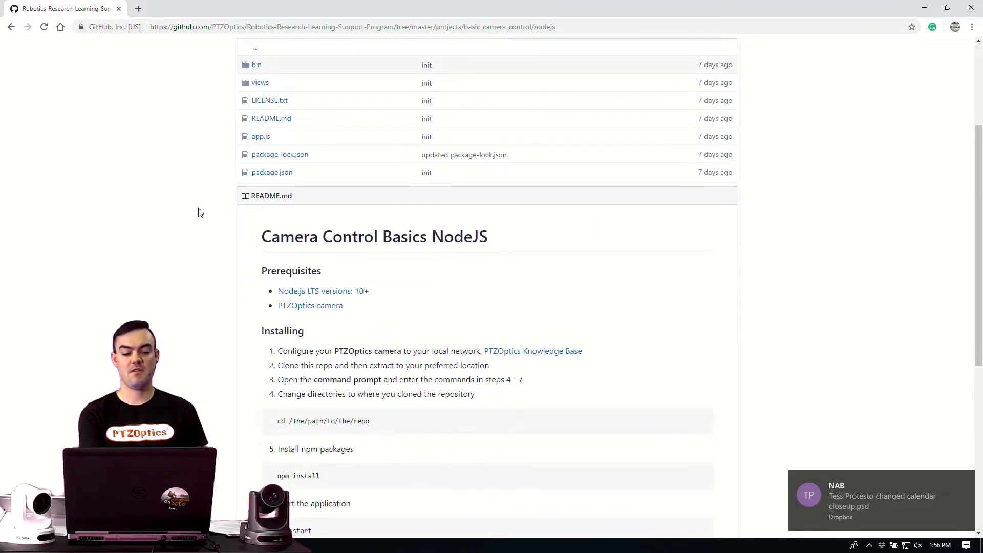
pyautogui.scroll(-3)
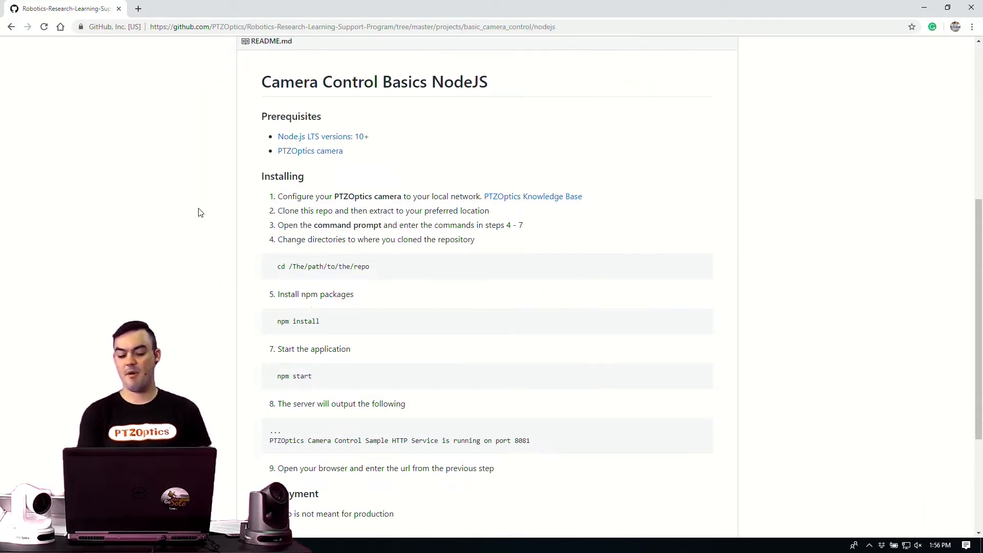
pyautogui.scroll(-3)
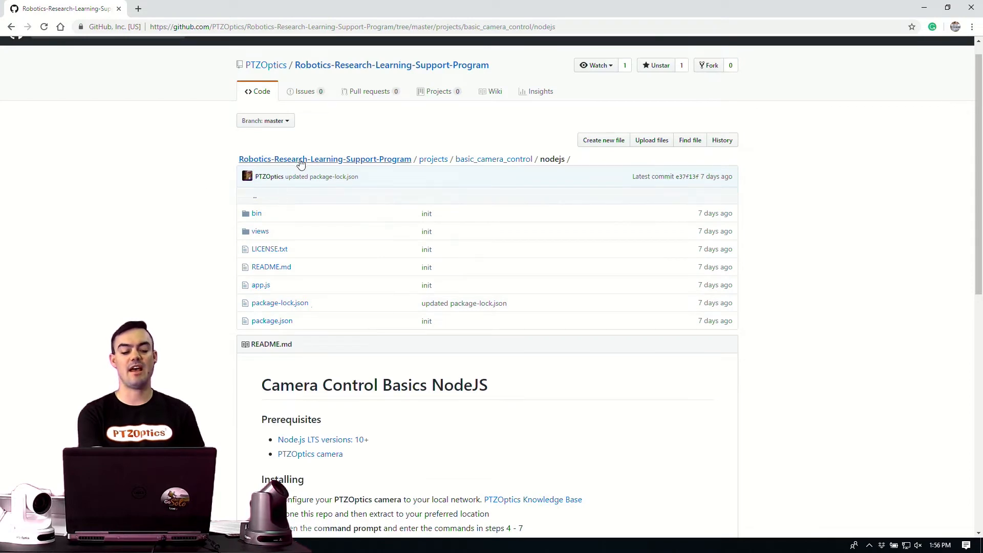
pyautogui.scroll(-3)
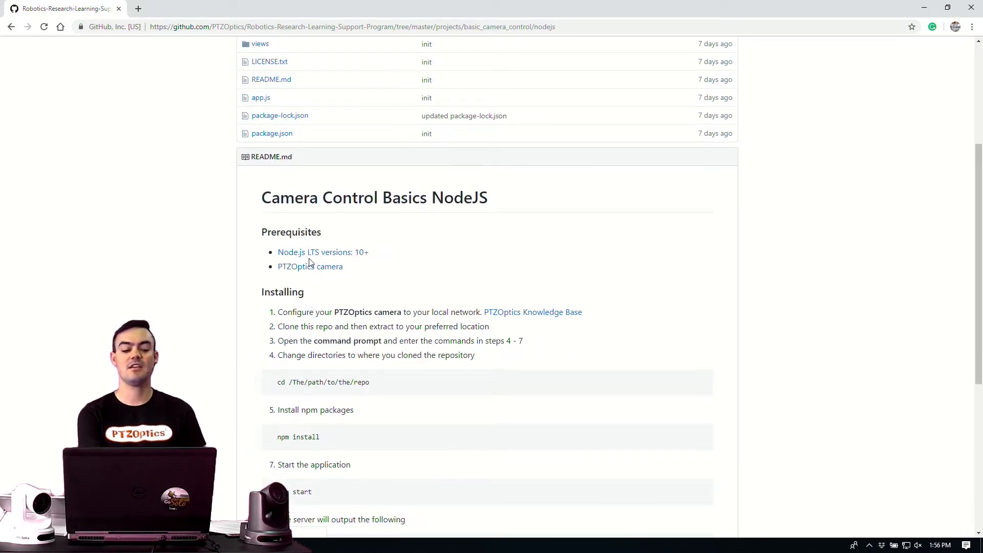
pyautogui.moveTo(532, 312)
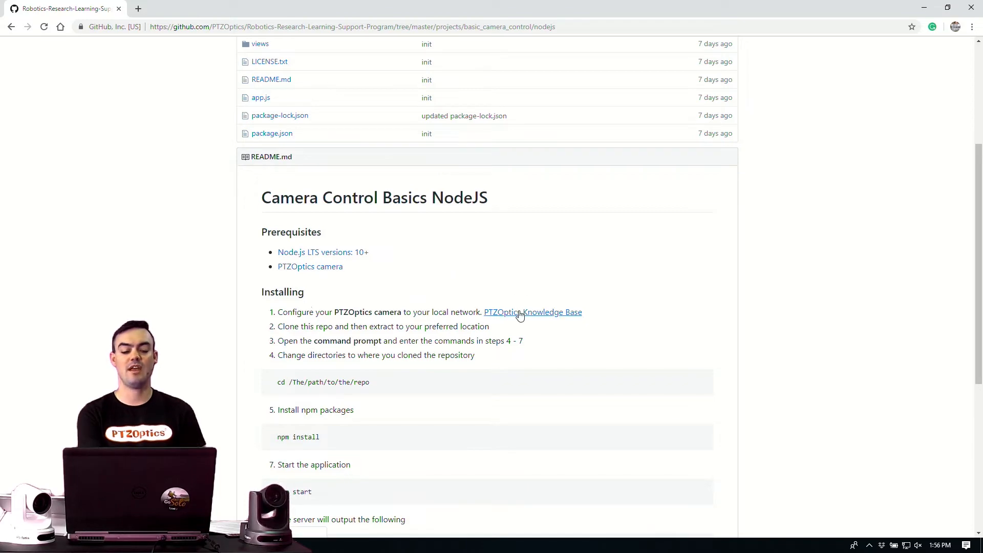
pyautogui.scroll(-3)
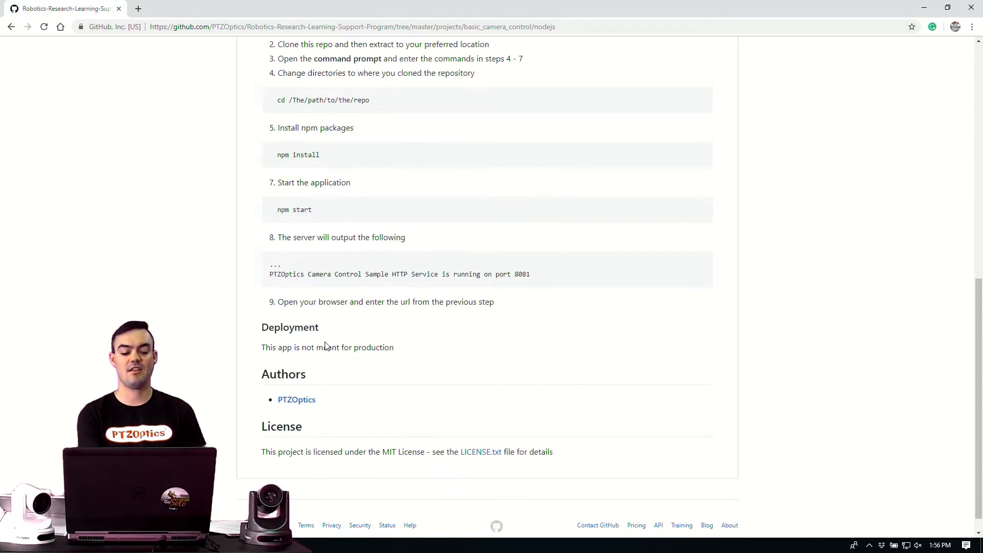
pyautogui.scroll(3)
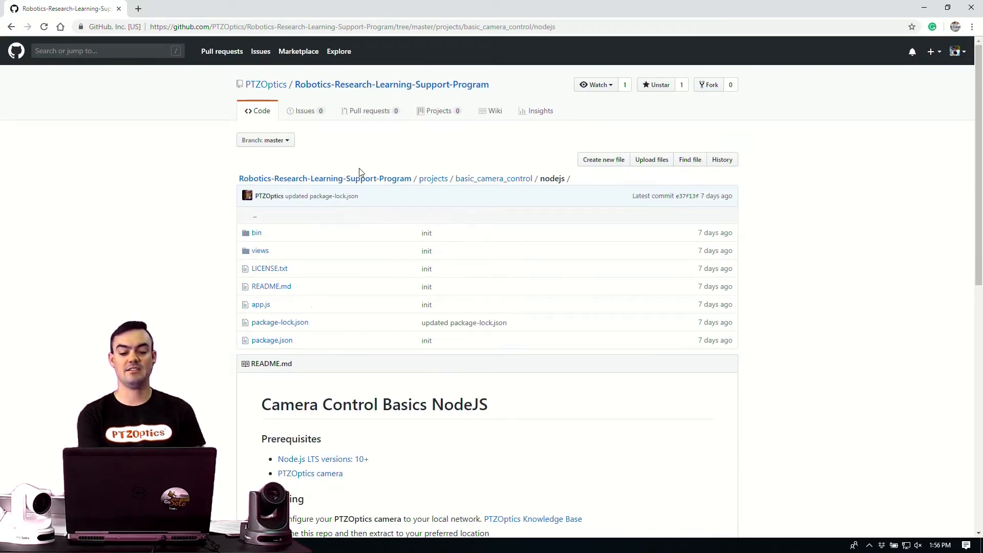
pyautogui.click(11, 26)
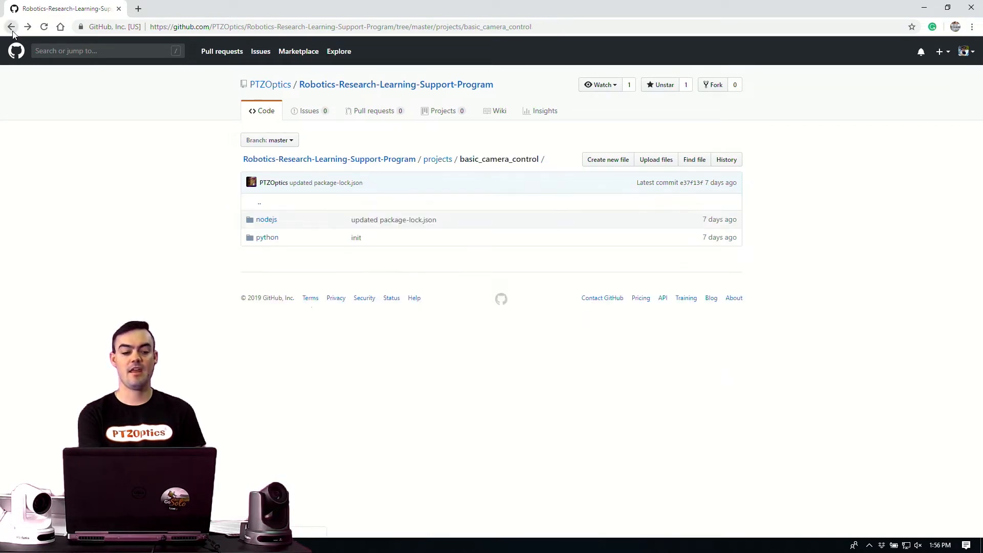
# Open the python folder and scroll into its Camera Control Basics Python README
pyautogui.click(267, 237)
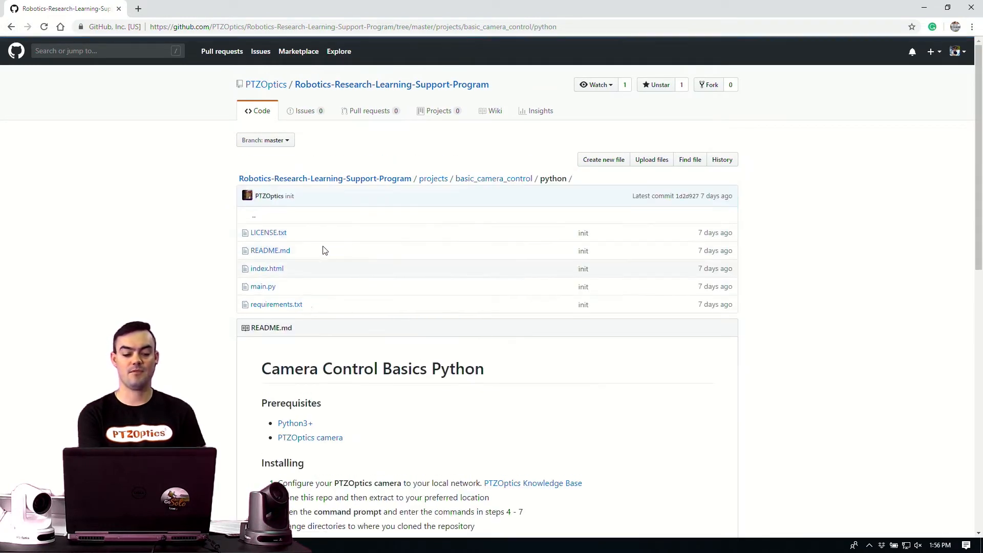
pyautogui.scroll(-3)
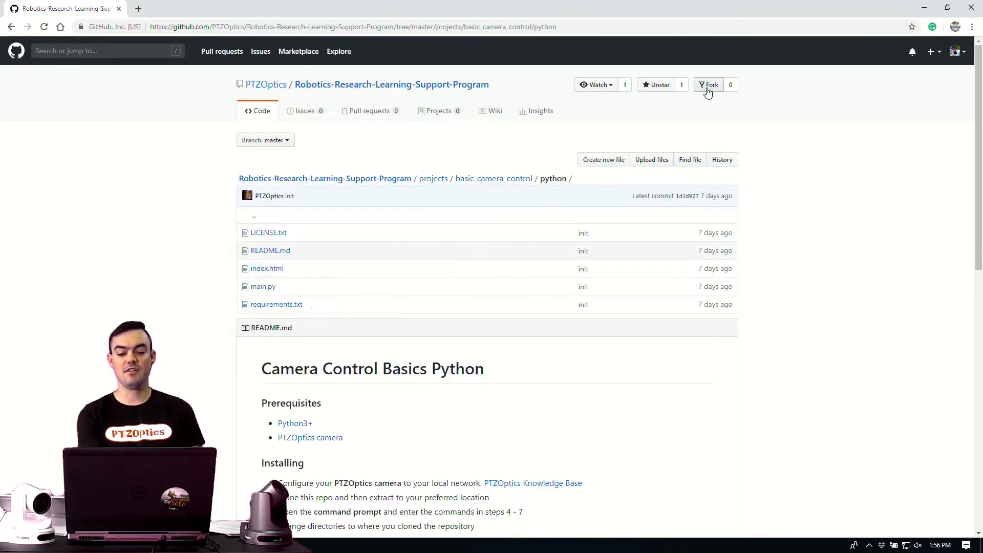
pyautogui.moveTo(709, 85)
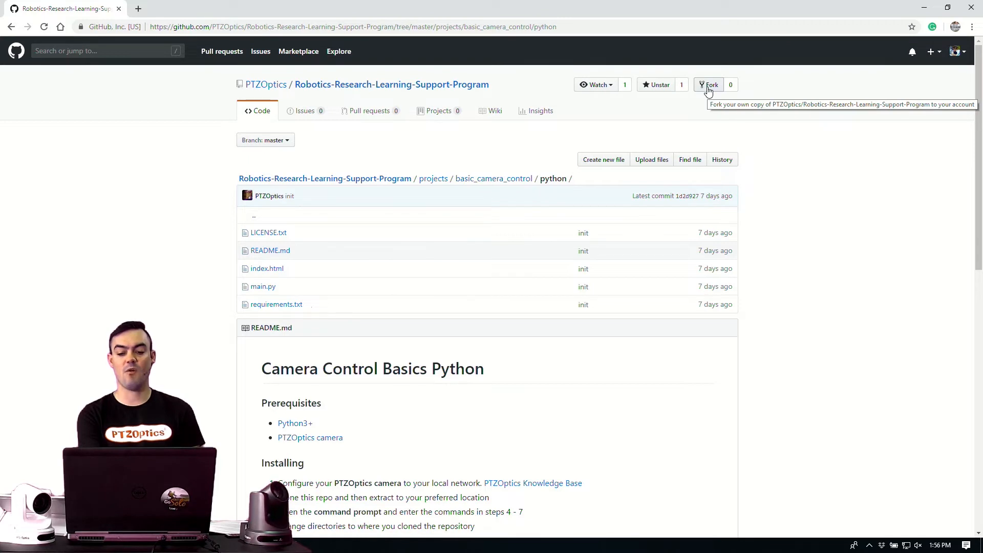
pyautogui.click(710, 84)
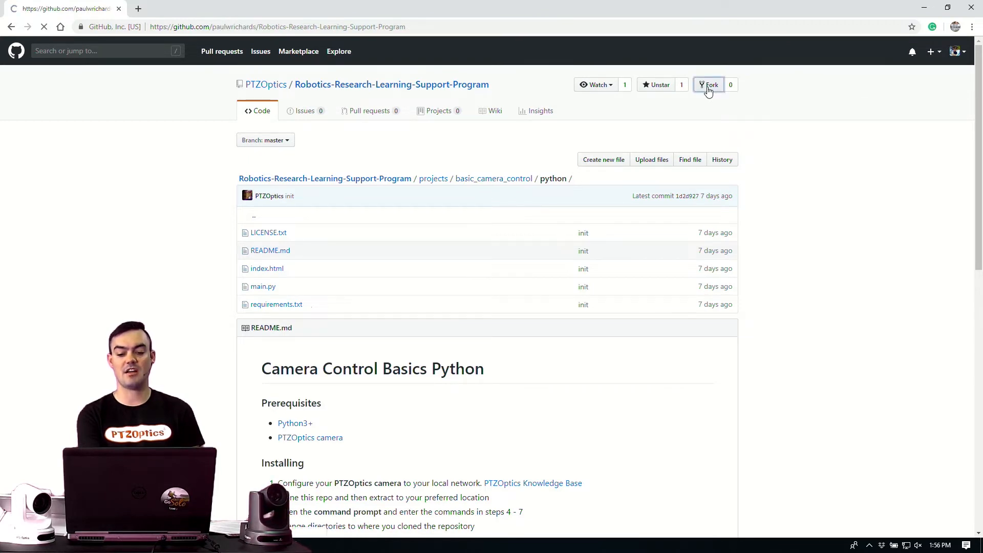
pyautogui.click(708, 85)
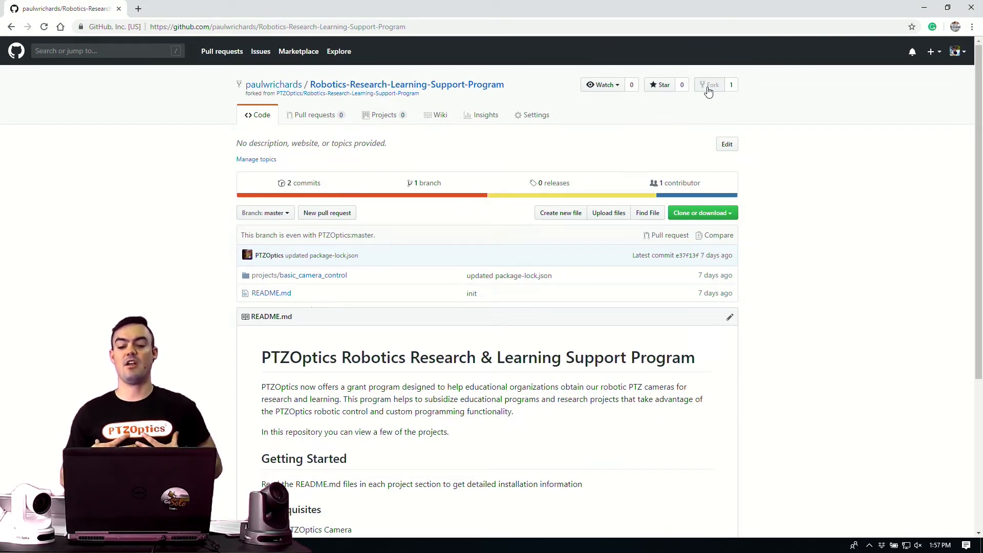
pyautogui.click(956, 51)
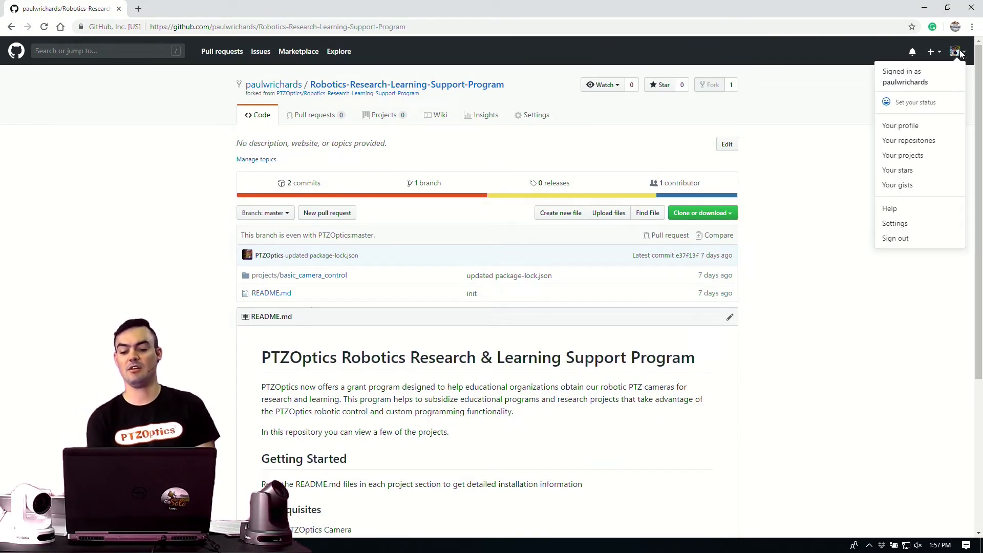
pyautogui.moveTo(852, 75)
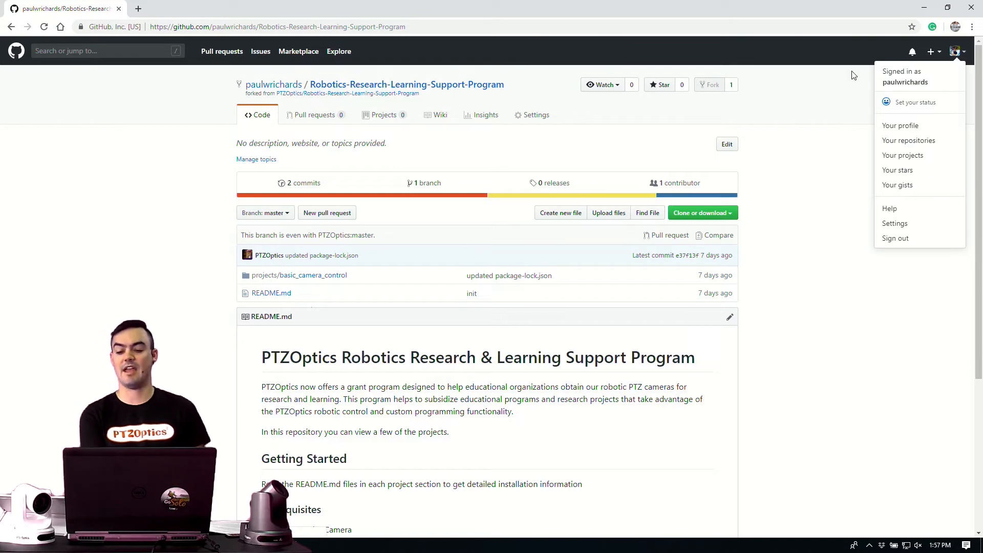
pyautogui.click(516, 182)
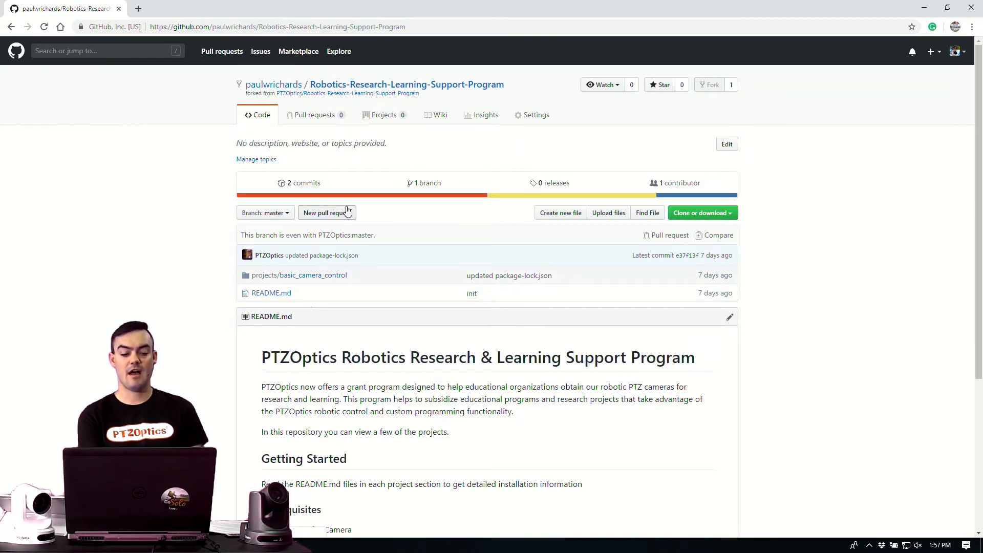
# In the fork, browse to projects/basic_camera_control/nodejs to see its files
pyautogui.click(313, 275)
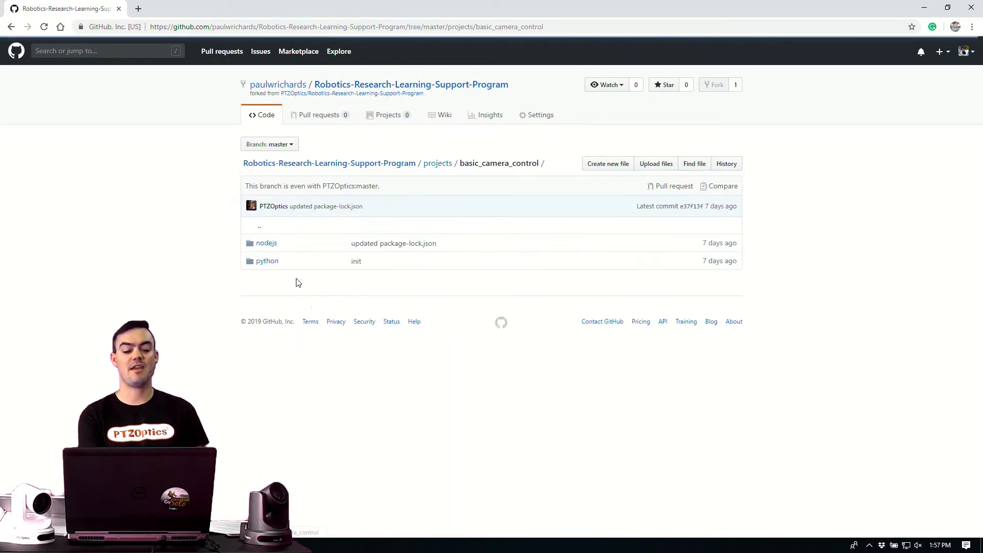
pyautogui.click(265, 243)
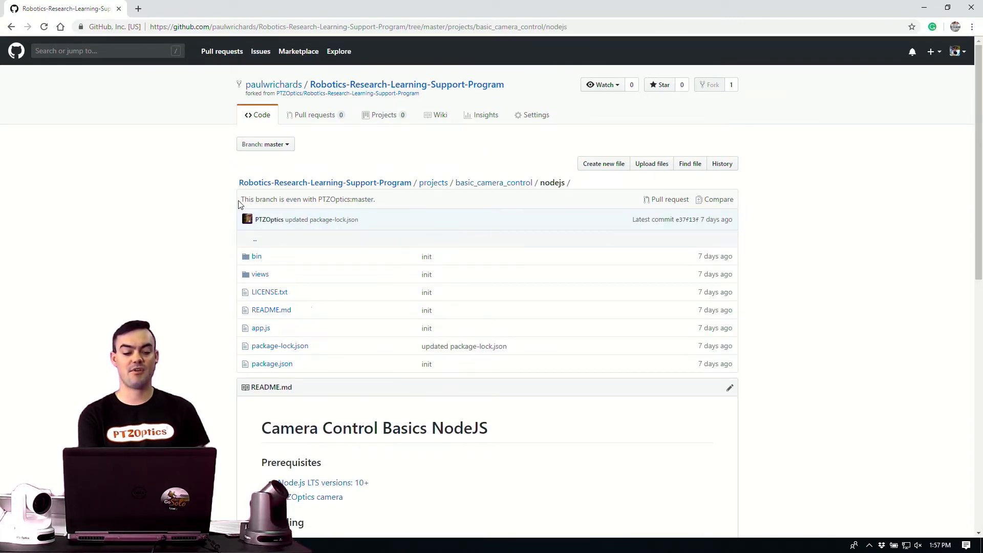
pyautogui.moveTo(240, 198); pyautogui.dragTo(330, 199)
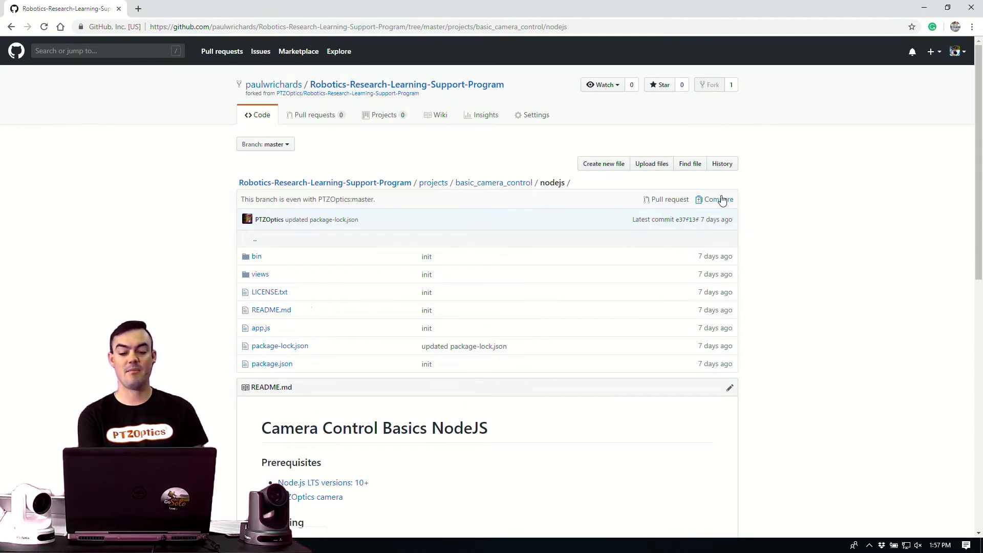
pyautogui.click(718, 199)
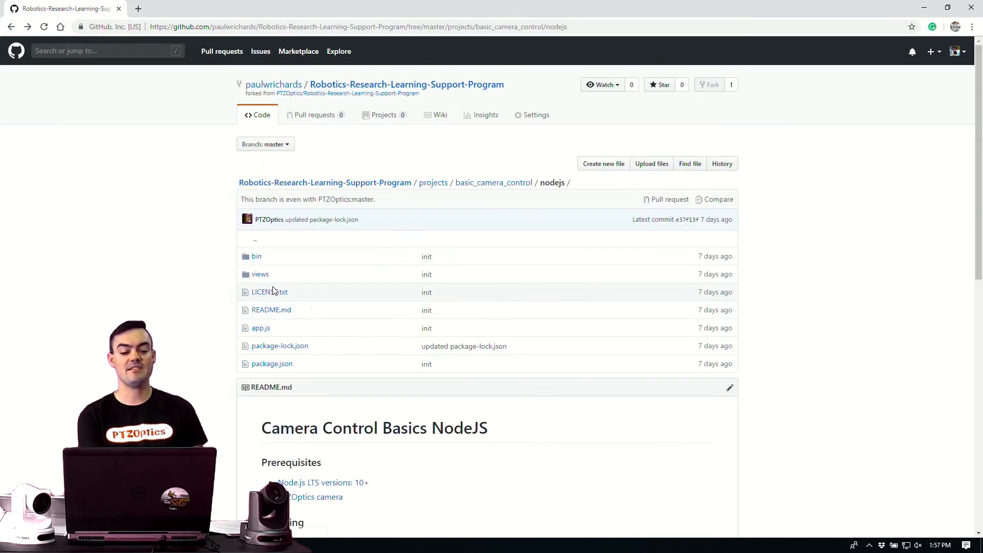
# Open the fork's app.js file and briefly highlight its first comment
pyautogui.click(260, 328)
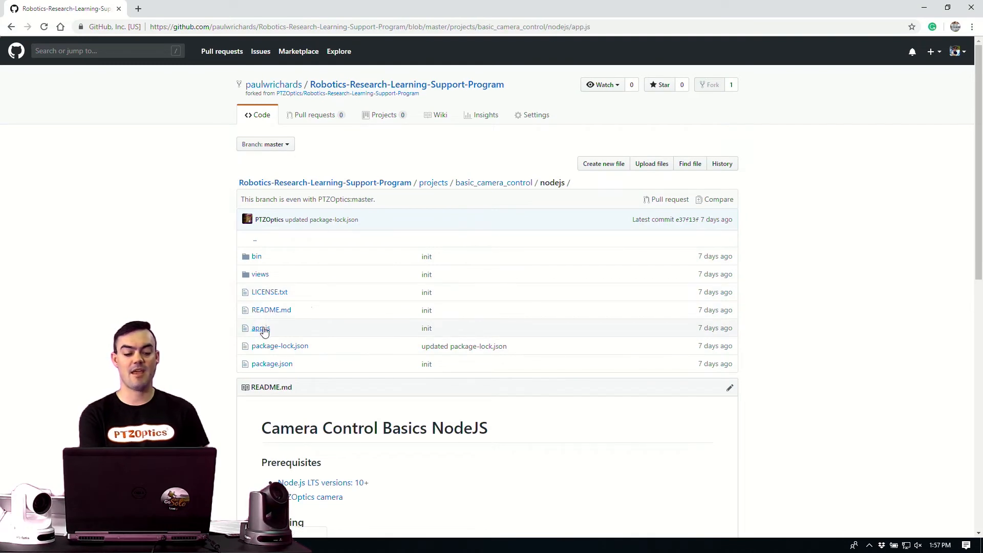
pyautogui.click(257, 328)
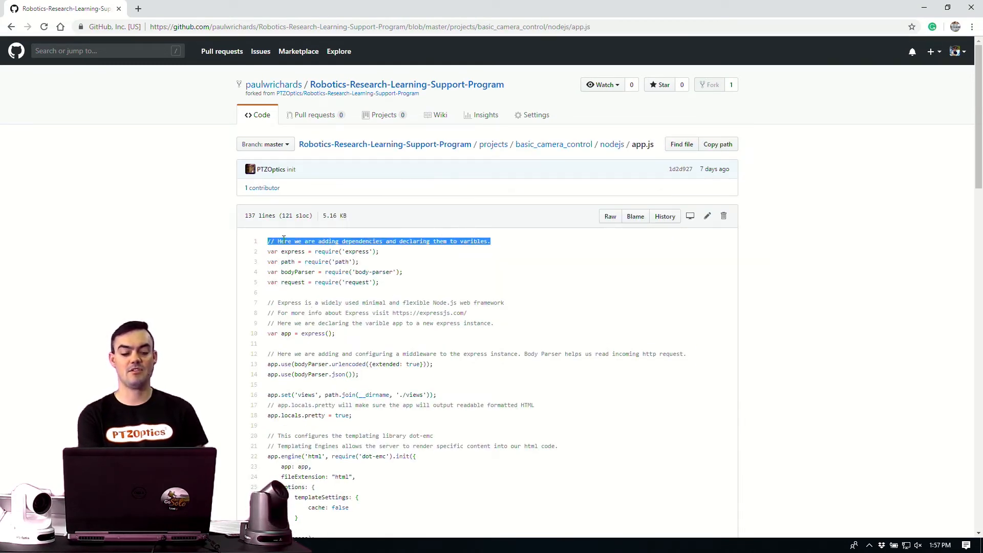
pyautogui.click(406, 364)
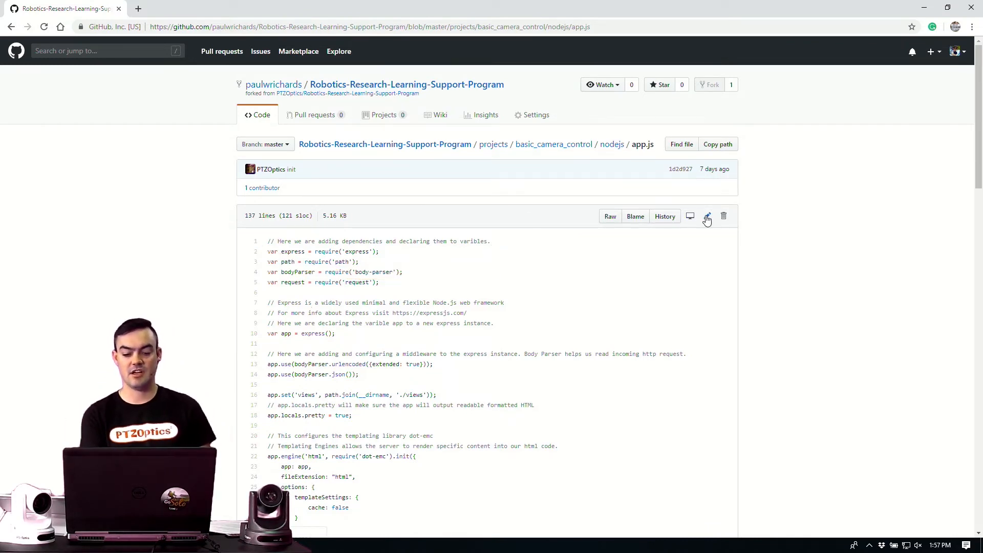
# Edit app.js, appending 'Small change just a test' to line 1's comment
pyautogui.click(706, 216)
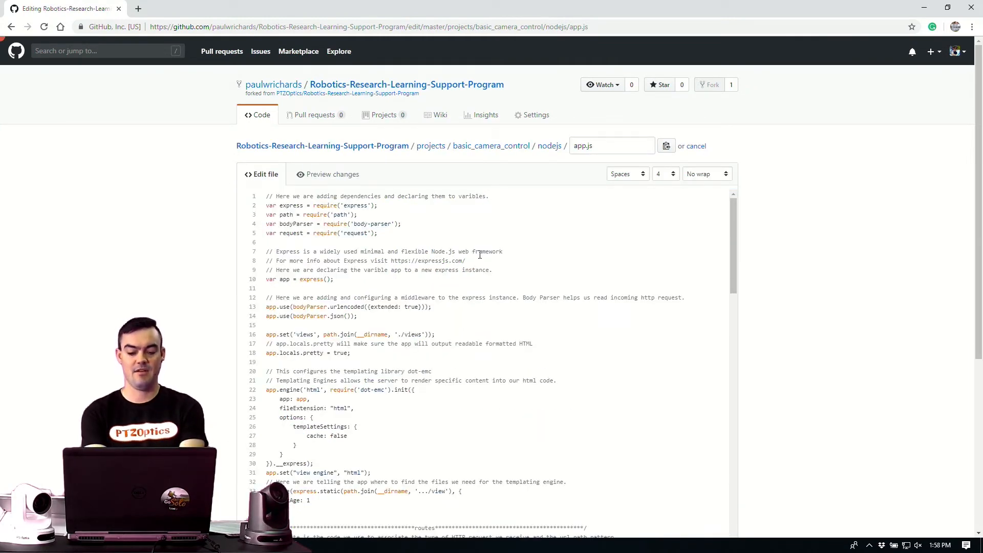
pyautogui.write('Small change r')
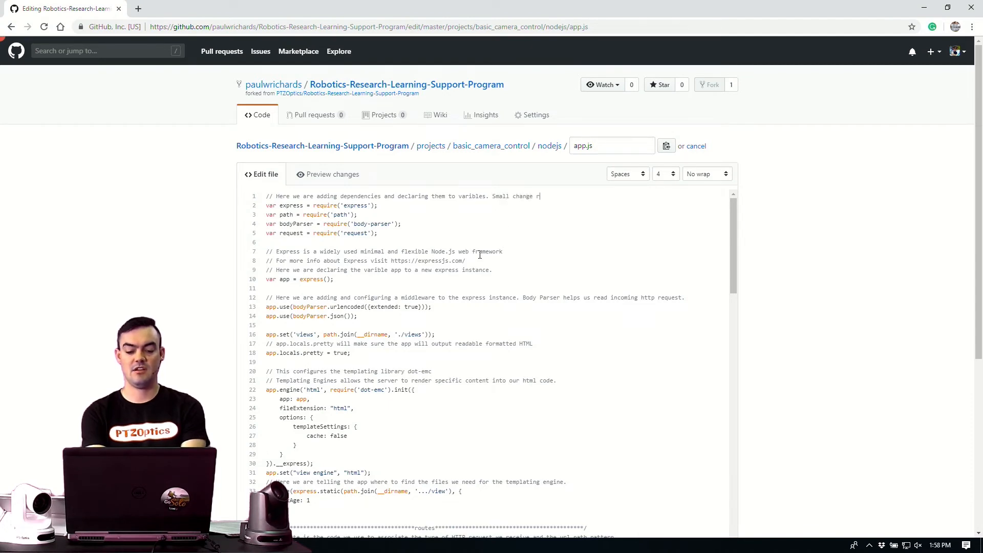
pyautogui.write('just a test')
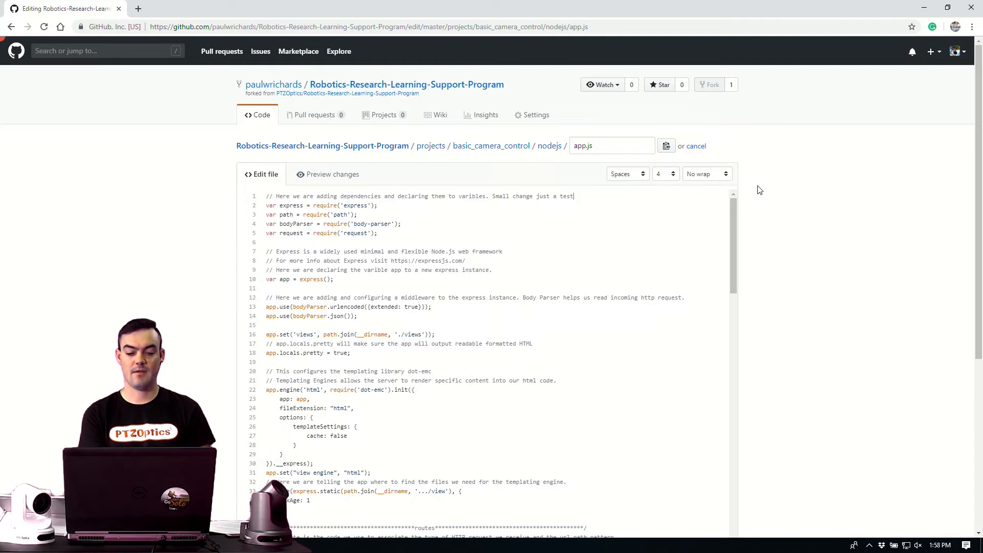
# Commit app.js titled 'Added sample documentation' with description 'Just an example'
pyautogui.scroll(-3)
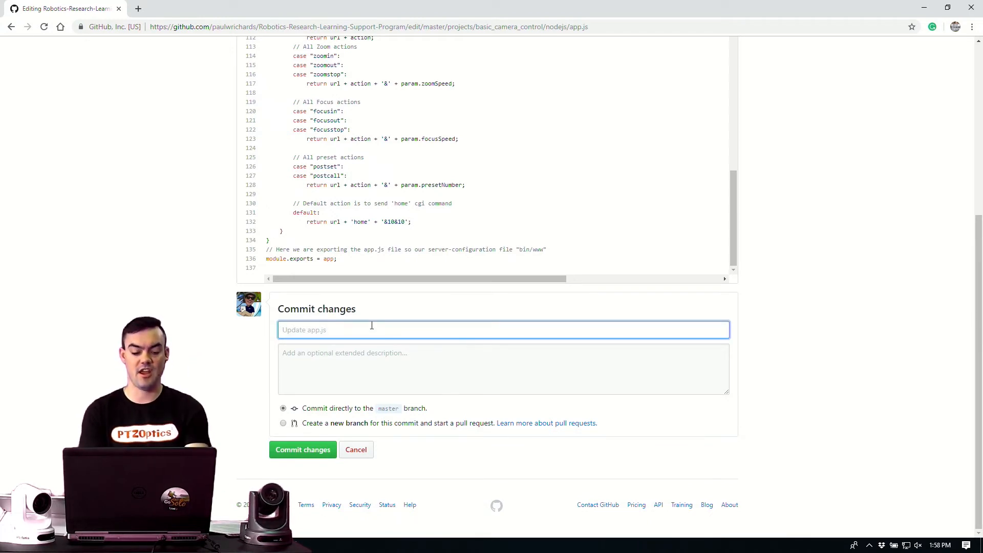
pyautogui.write('Added mor')
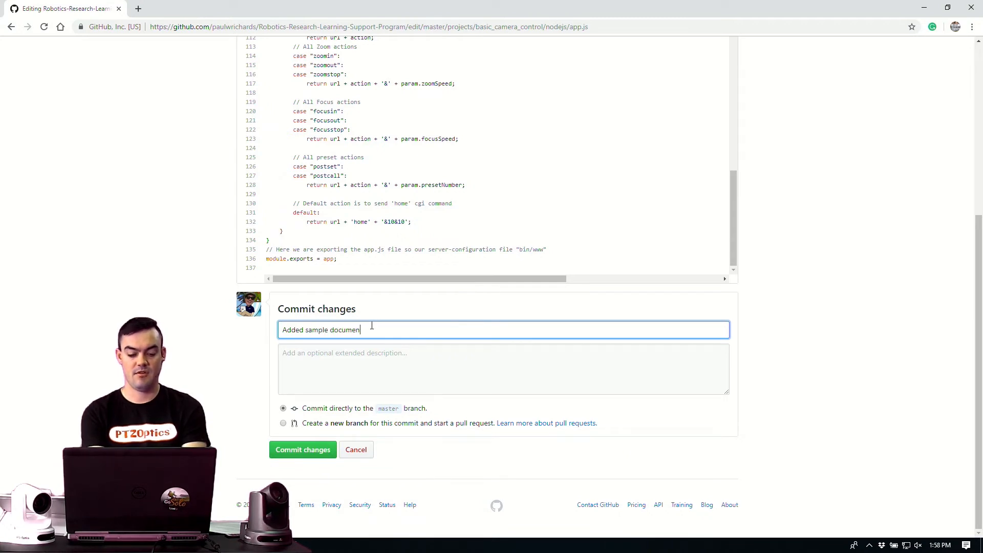
pyautogui.write('Just a')
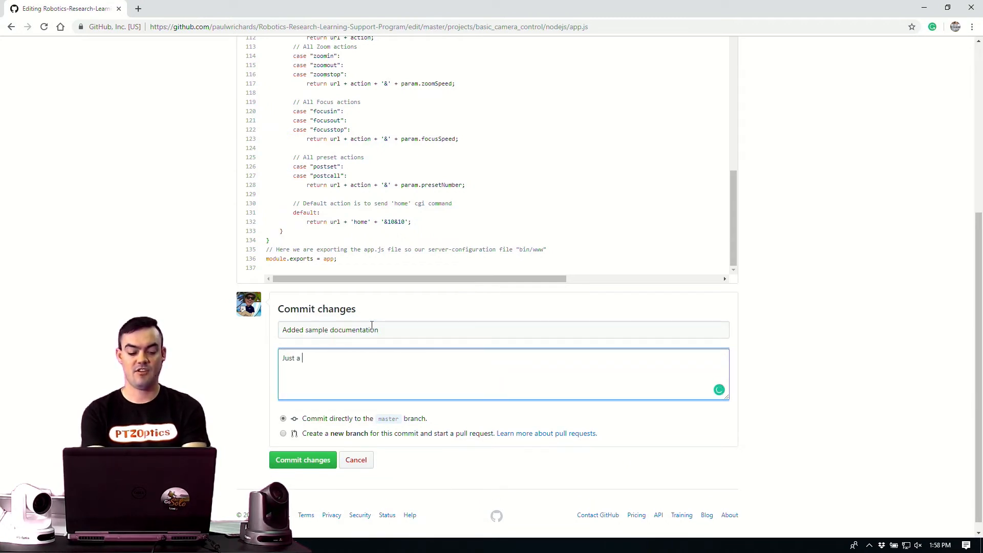
pyautogui.write('n example')
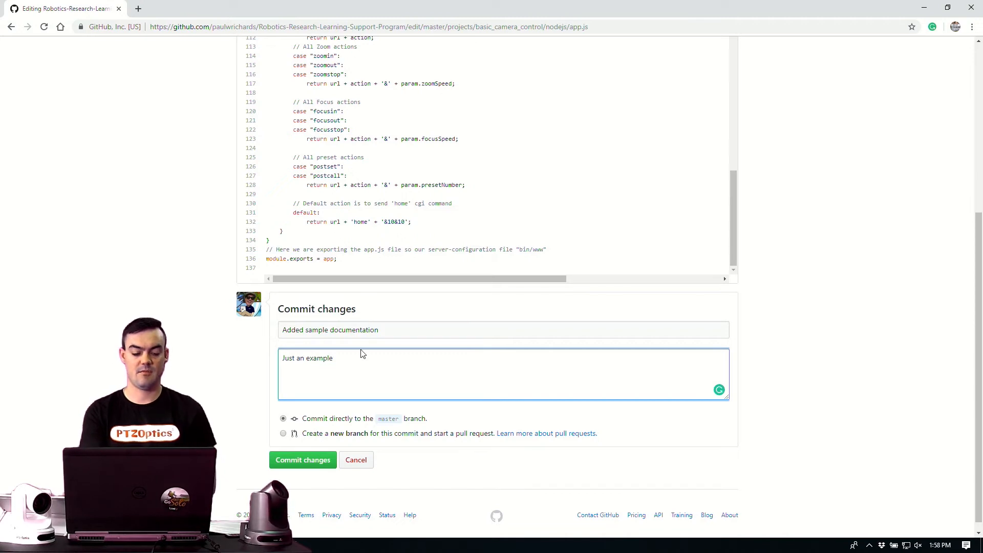
pyautogui.click(302, 460)
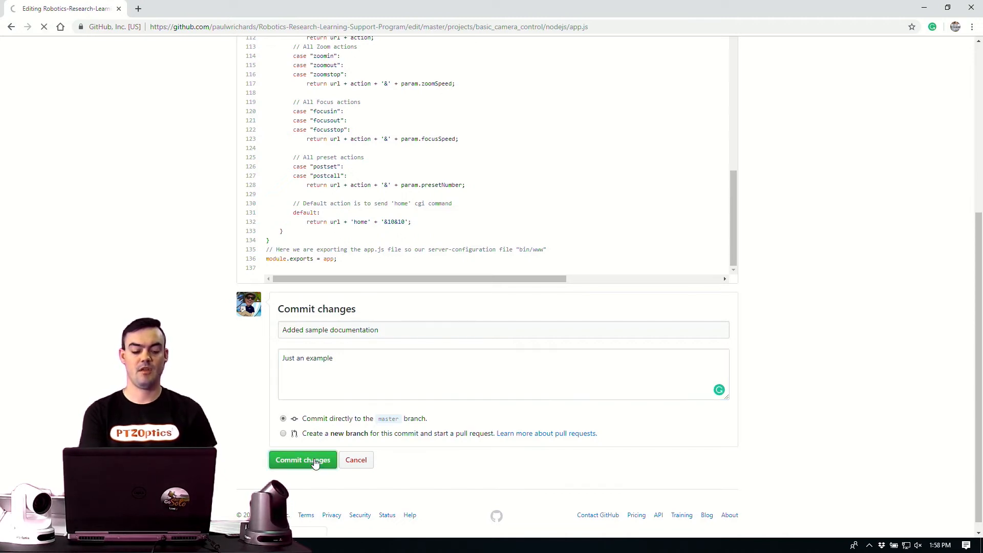
pyautogui.click(303, 460)
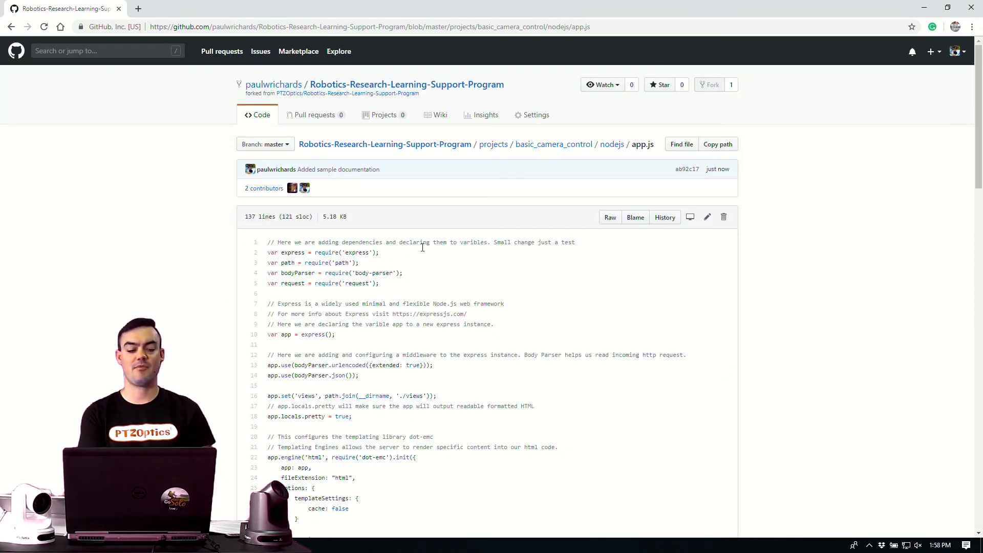
pyautogui.moveTo(494, 242); pyautogui.dragTo(574, 243)
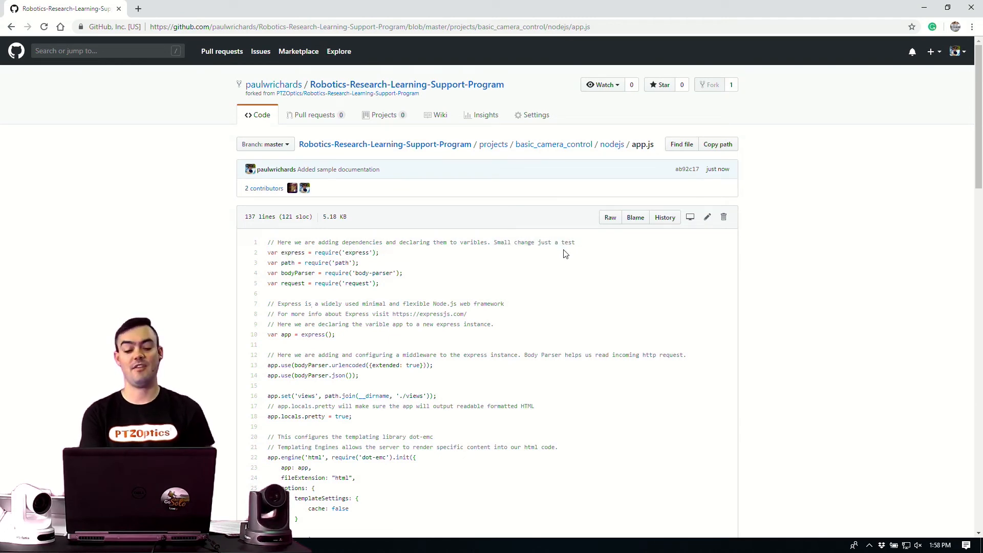
pyautogui.scroll(-3)
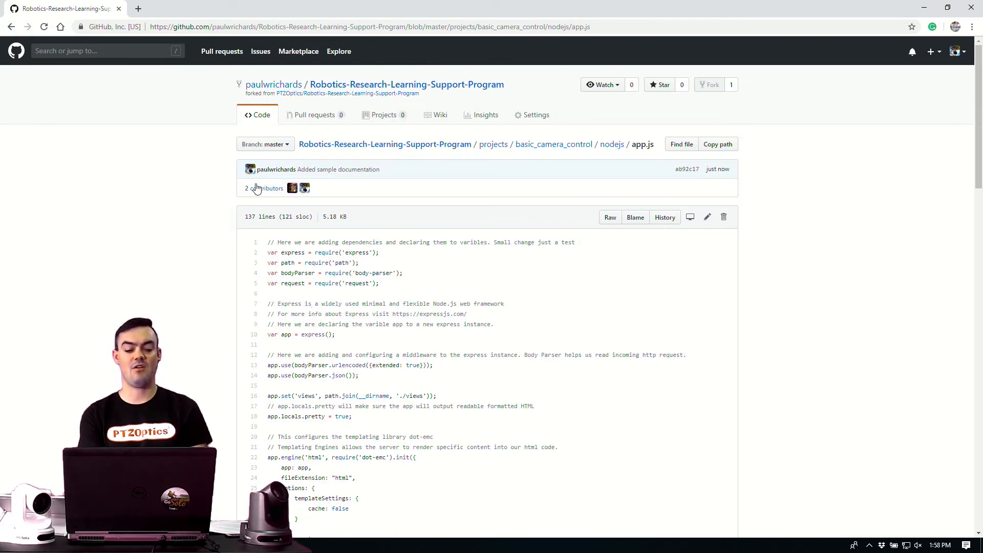
pyautogui.click(263, 188)
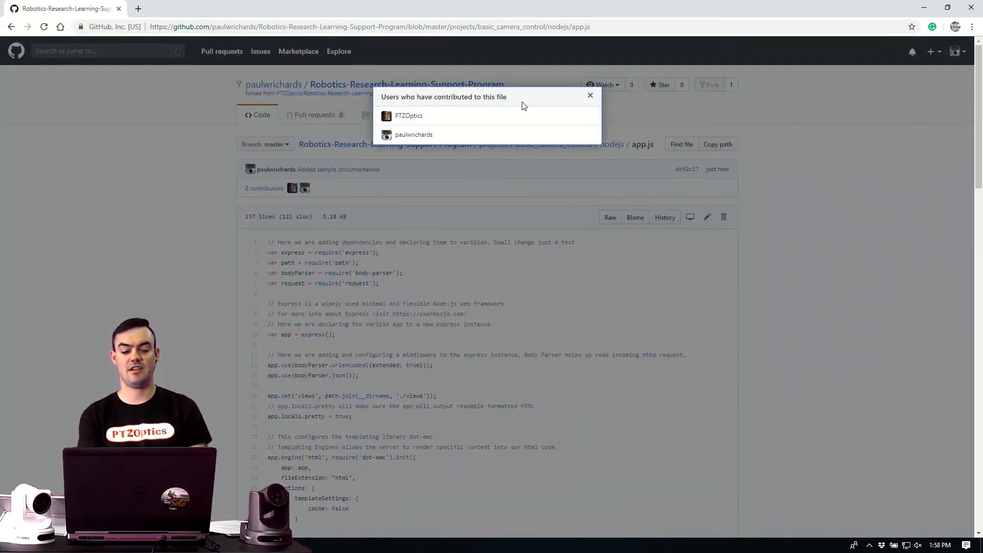
pyautogui.click(589, 95)
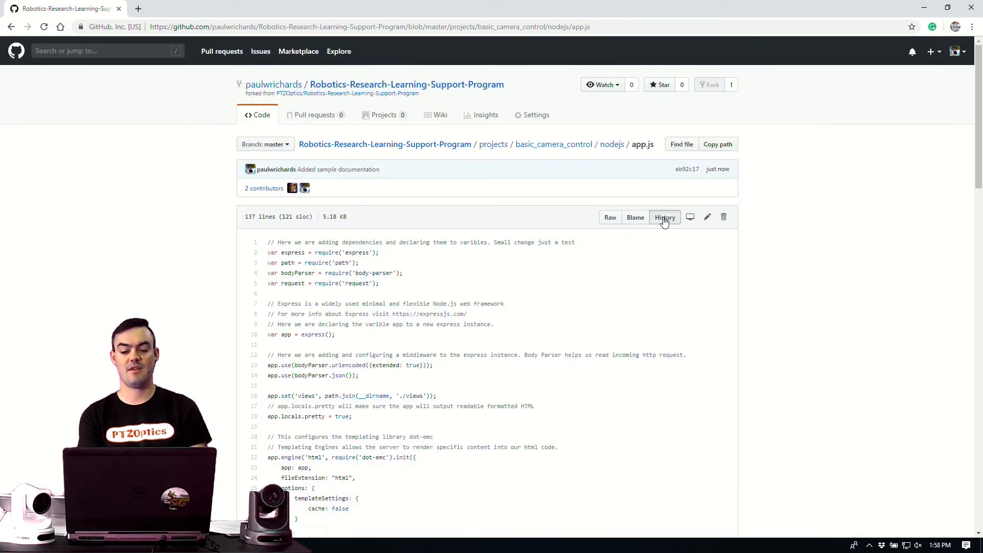
# View app.js history with both commits, then go to the PTZOptics profile
pyautogui.click(664, 218)
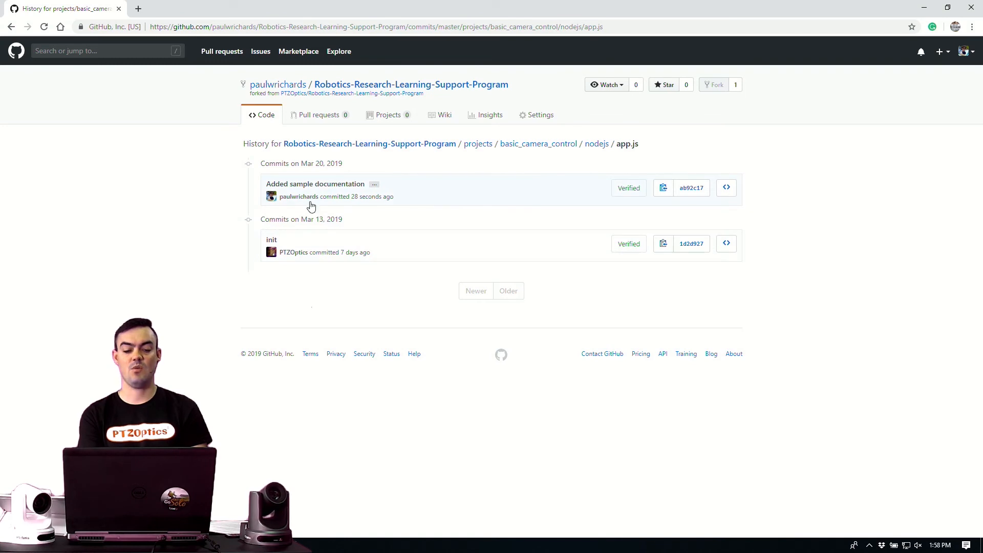
pyautogui.moveTo(277, 84)
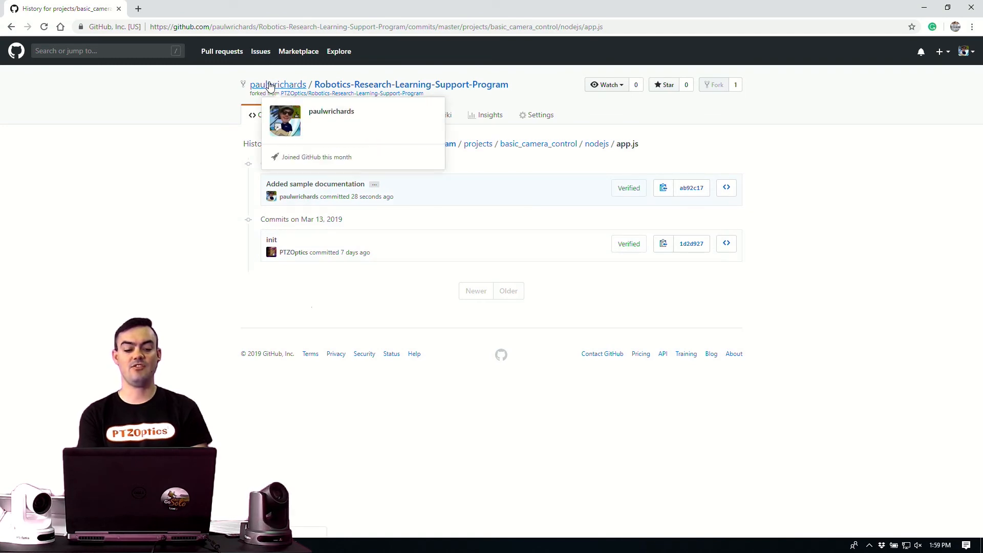
pyautogui.click(353, 93)
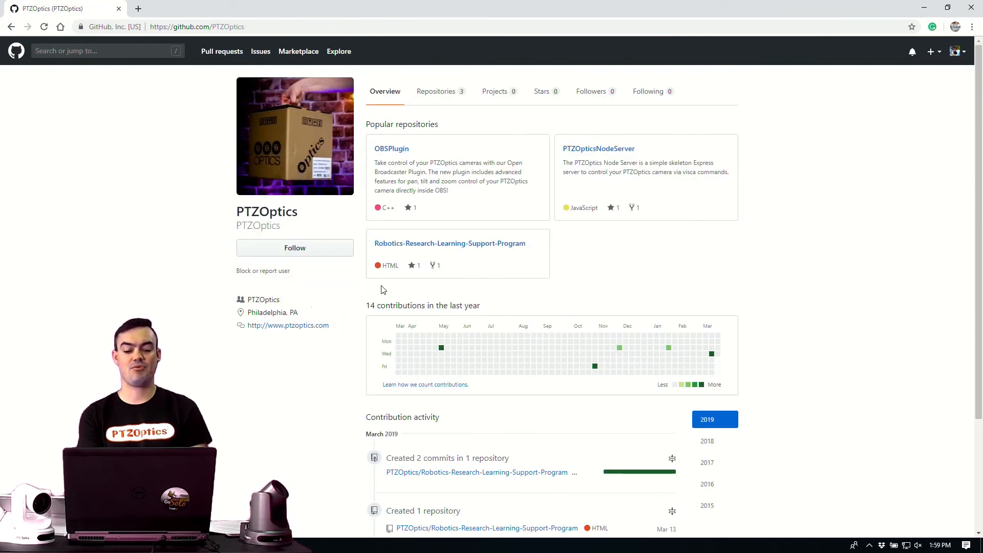
pyautogui.moveTo(437, 268)
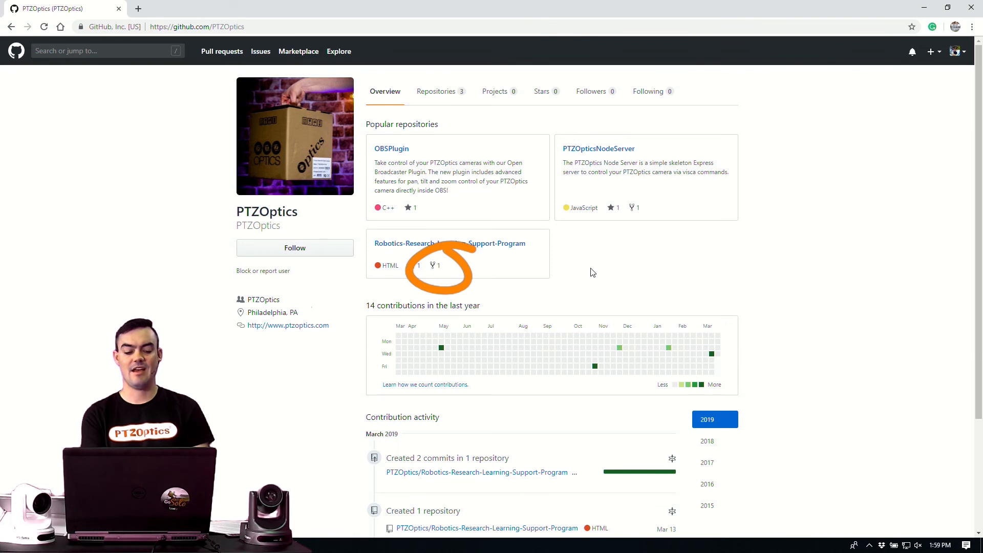
# Follow PTZOptics and show the Robotics-Research-Learning-Support-Program repository's clone options
pyautogui.click(294, 247)
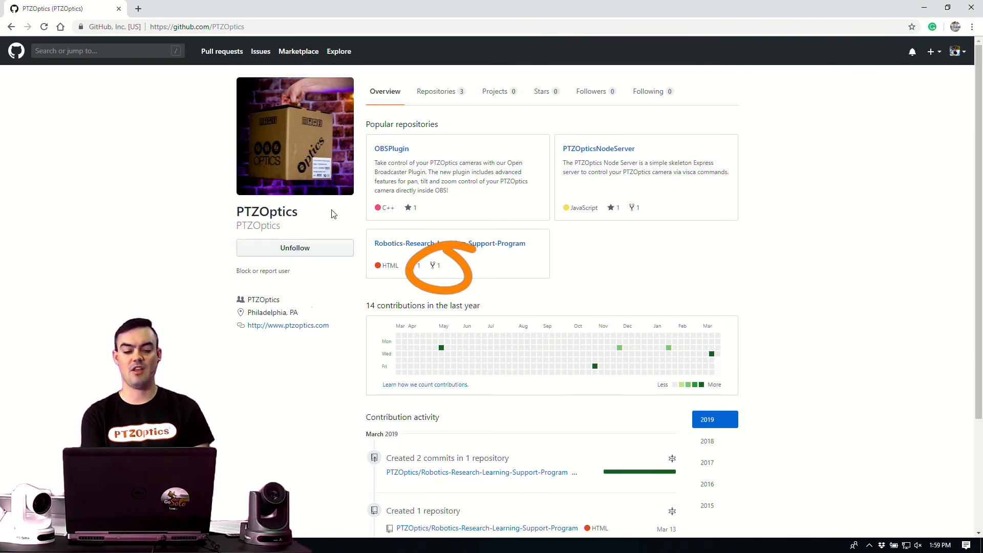
pyautogui.moveTo(442, 118)
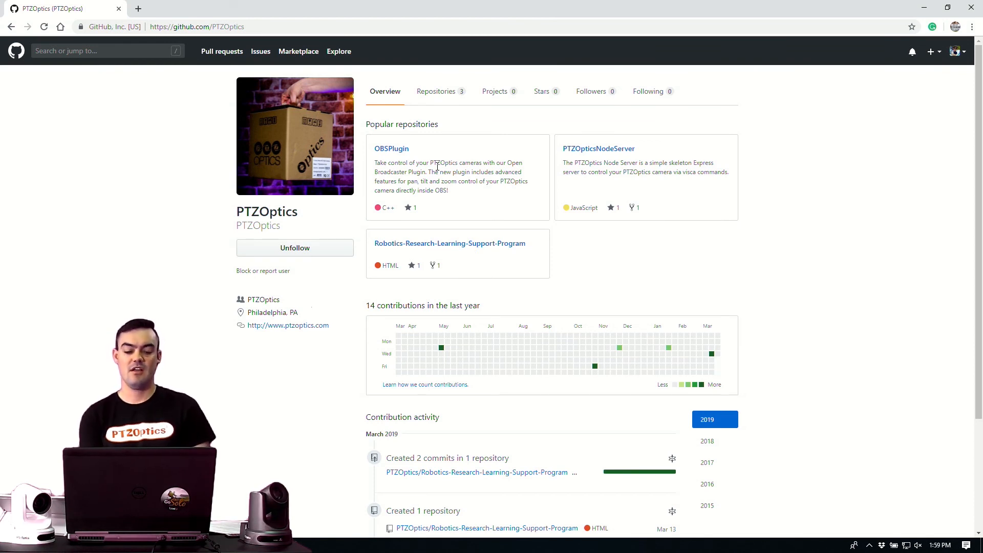
pyautogui.click(450, 243)
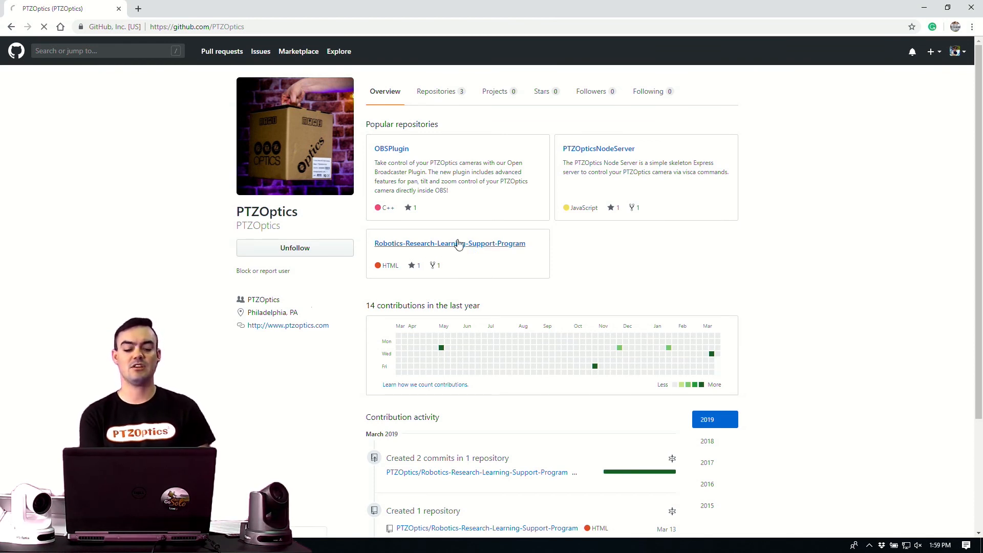
pyautogui.click(449, 244)
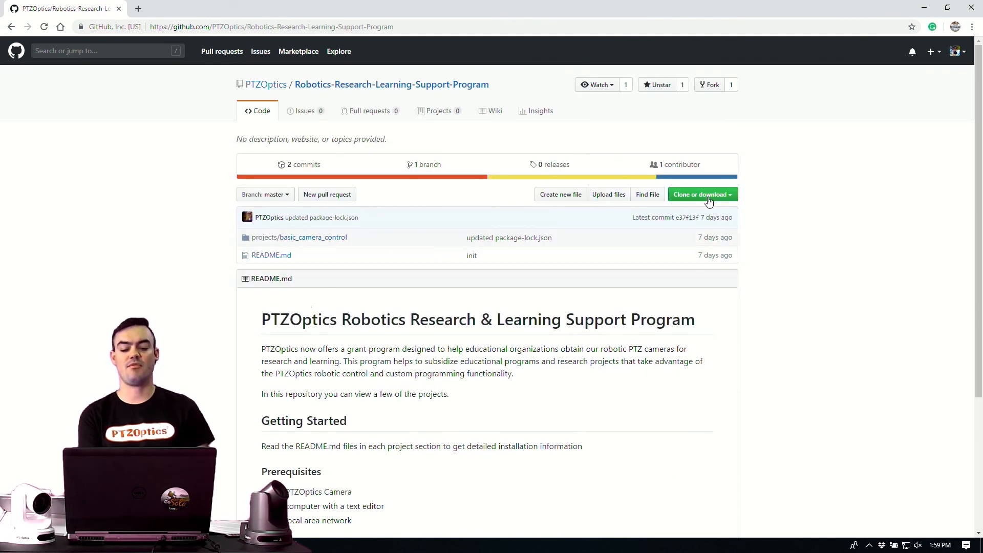
pyautogui.click(699, 194)
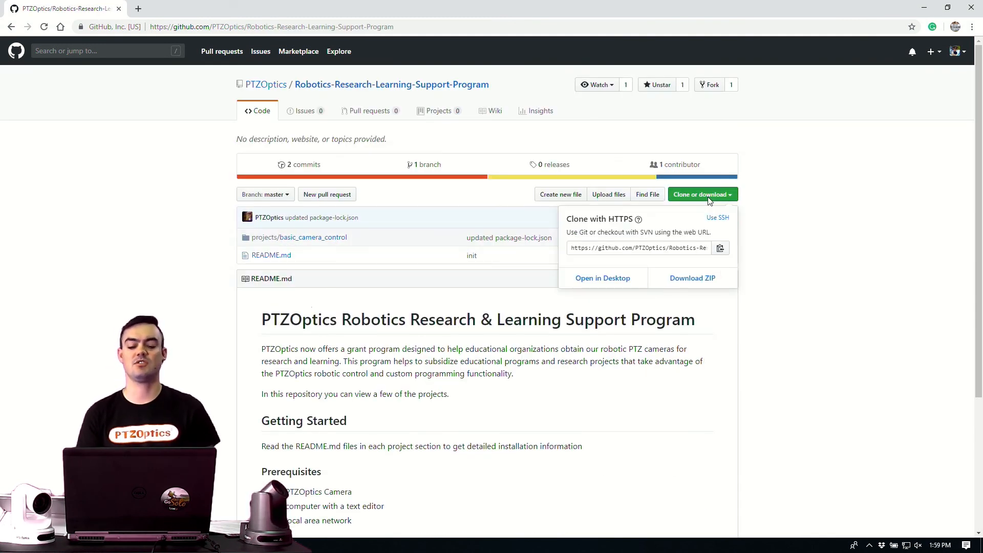